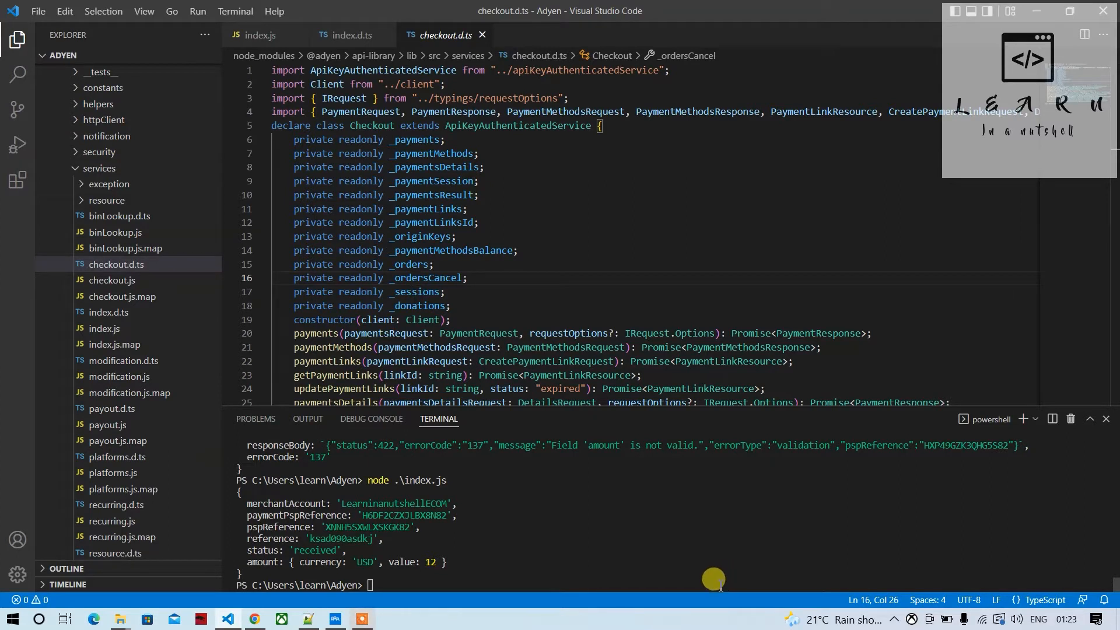
{"action": "mouse_move", "coordinate": [503, 396]}
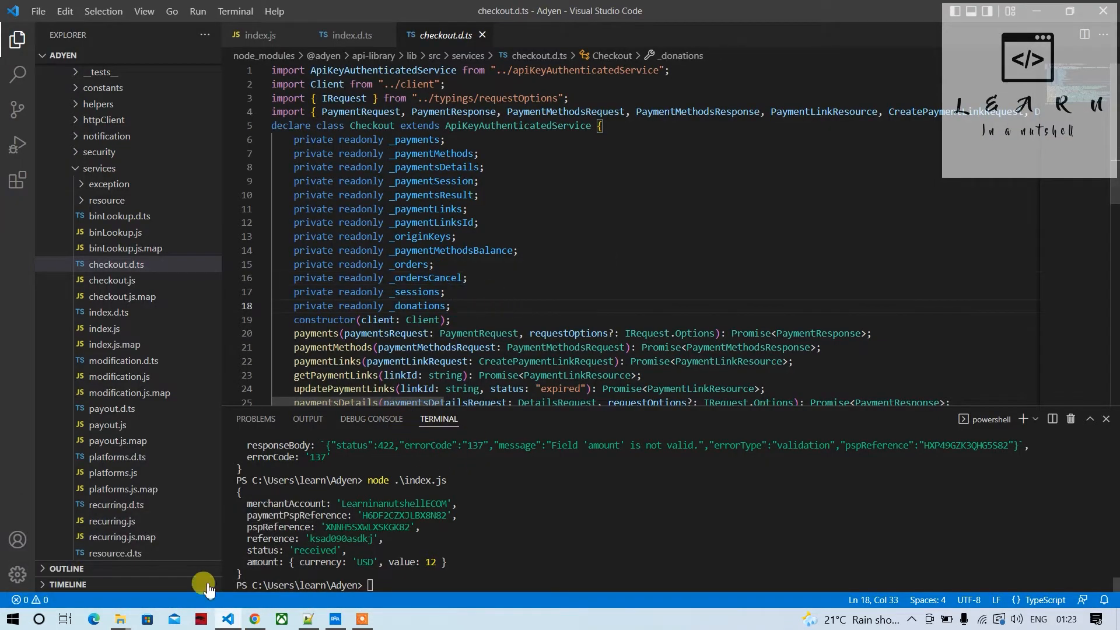
Open Developers > Additional data in Adyen, sign back in, and select recurringDetailReference.
{"action": "left_click", "coordinate": [256, 618]}
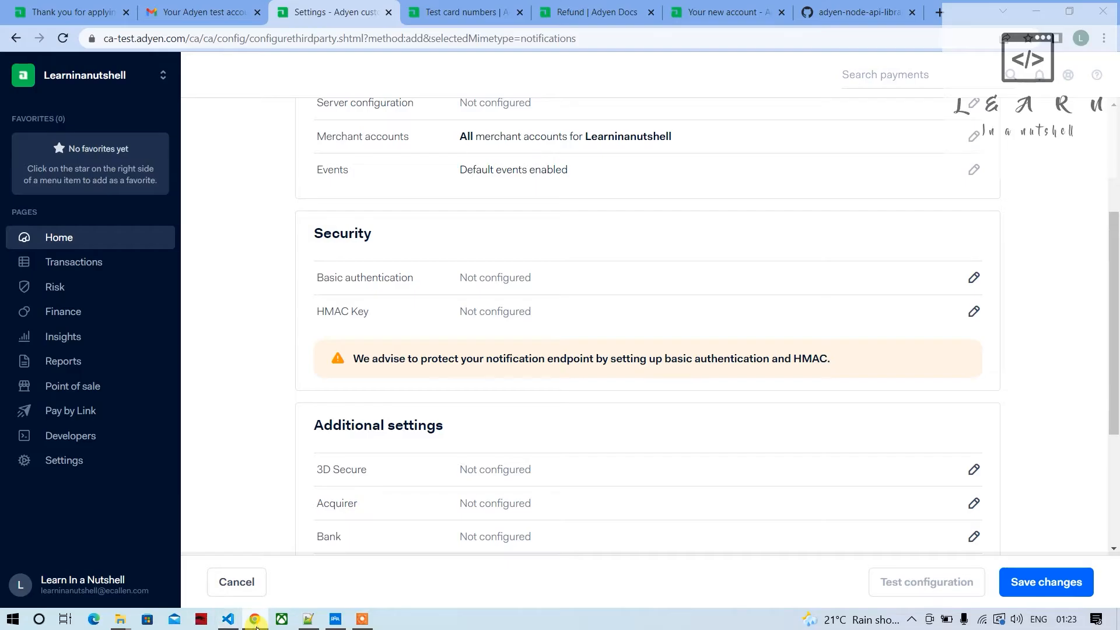
{"action": "left_click", "coordinate": [70, 436]}
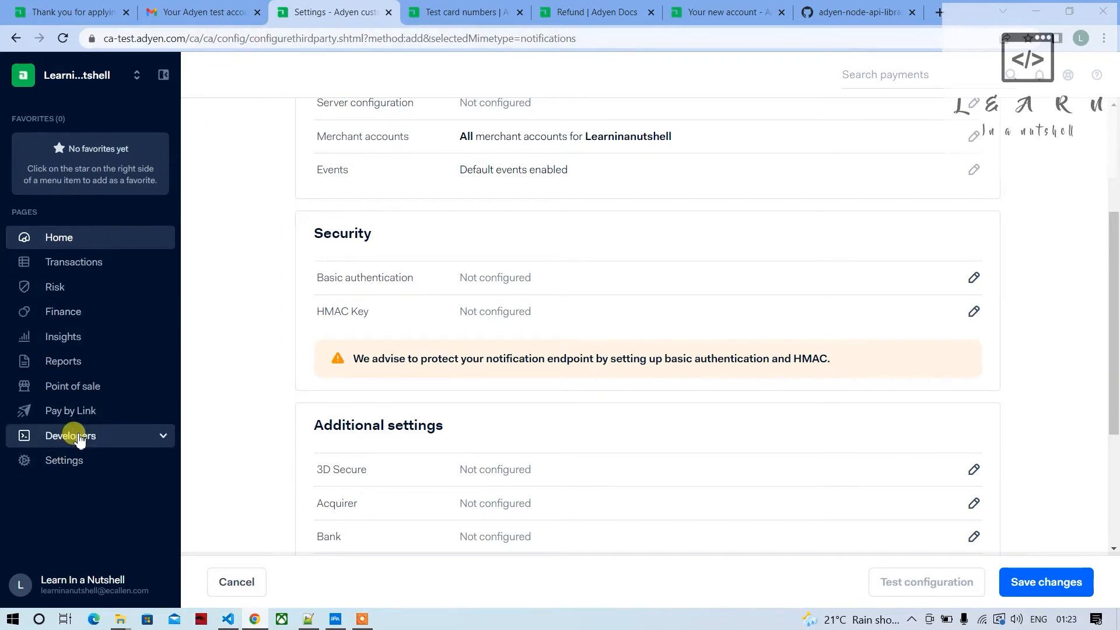
{"action": "left_click", "coordinate": [70, 436]}
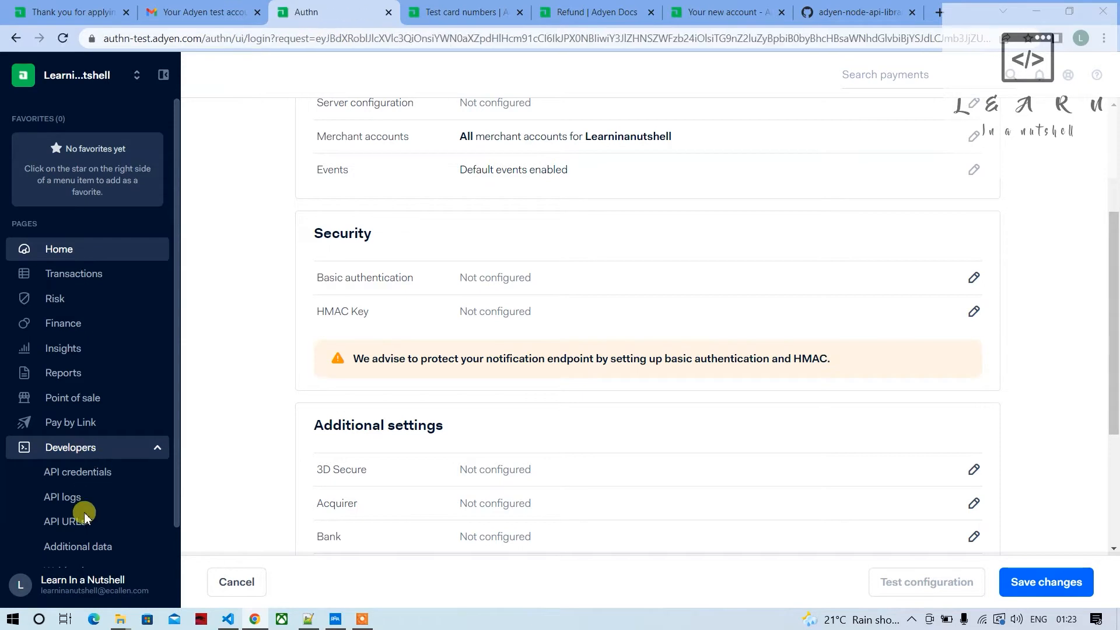
{"action": "left_click", "coordinate": [392, 477]}
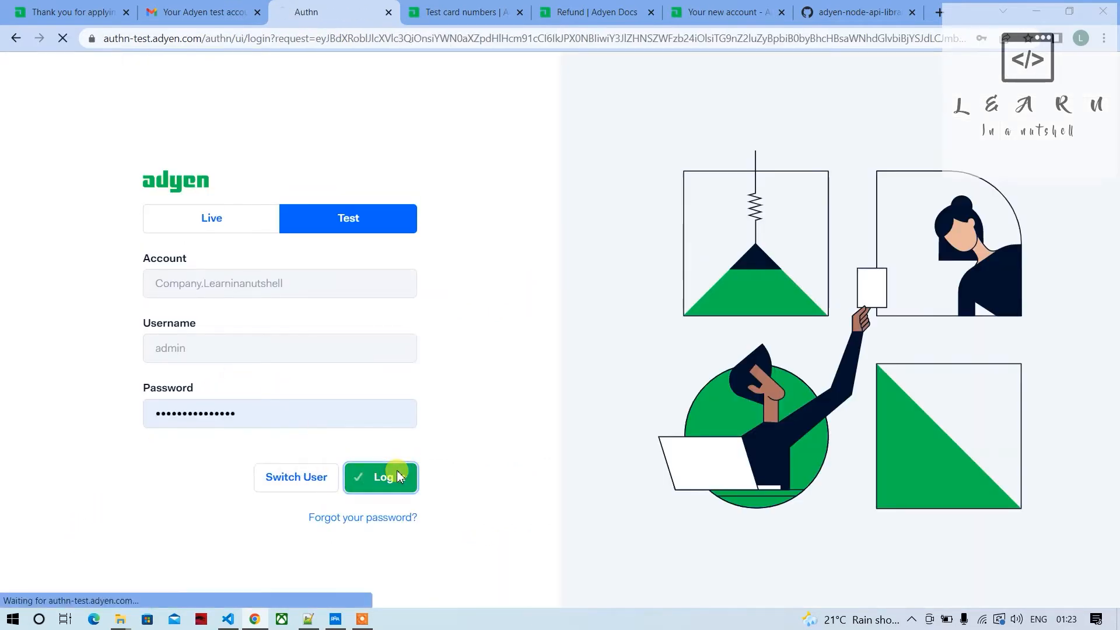
{"action": "left_click", "coordinate": [381, 477]}
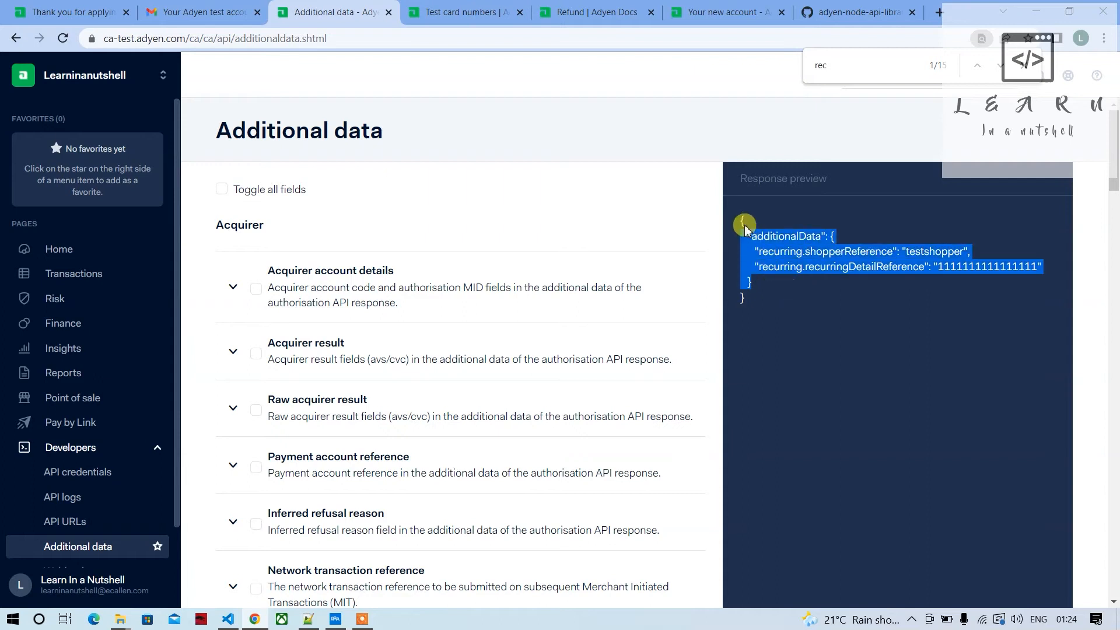
{"action": "mouse_move", "coordinate": [714, 198]}
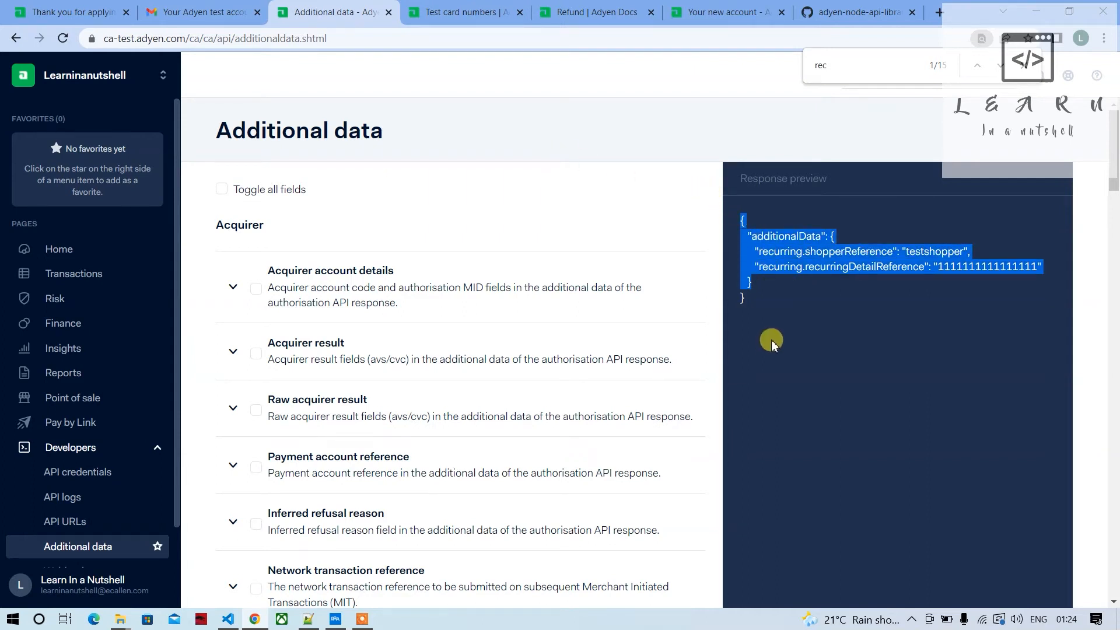
{"action": "left_click", "coordinate": [770, 282]}
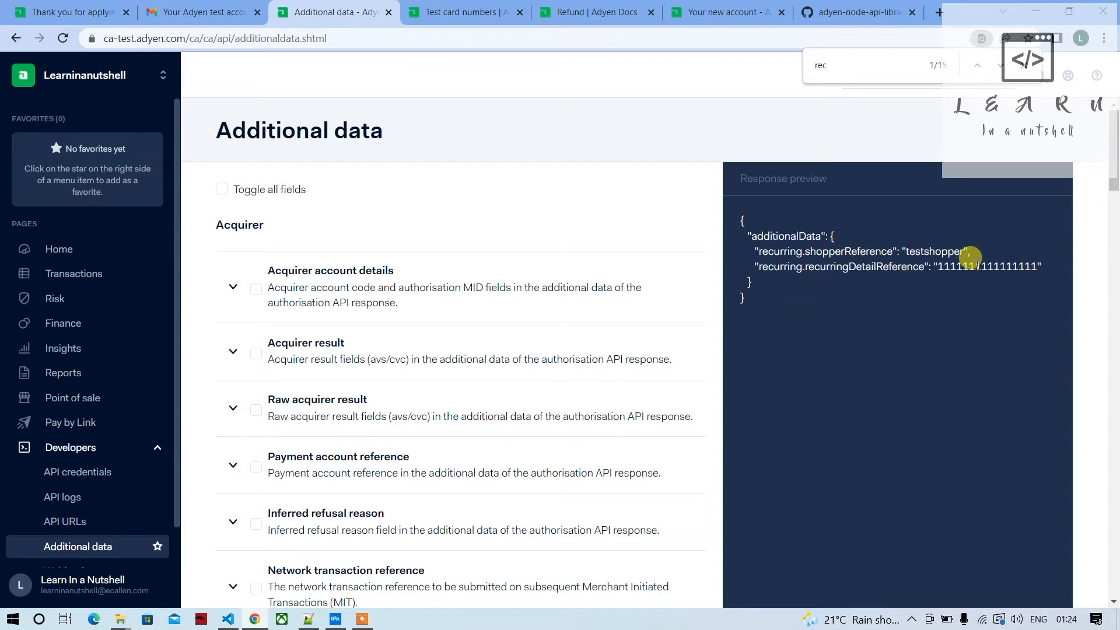
{"action": "double_click", "coordinate": [988, 266]}
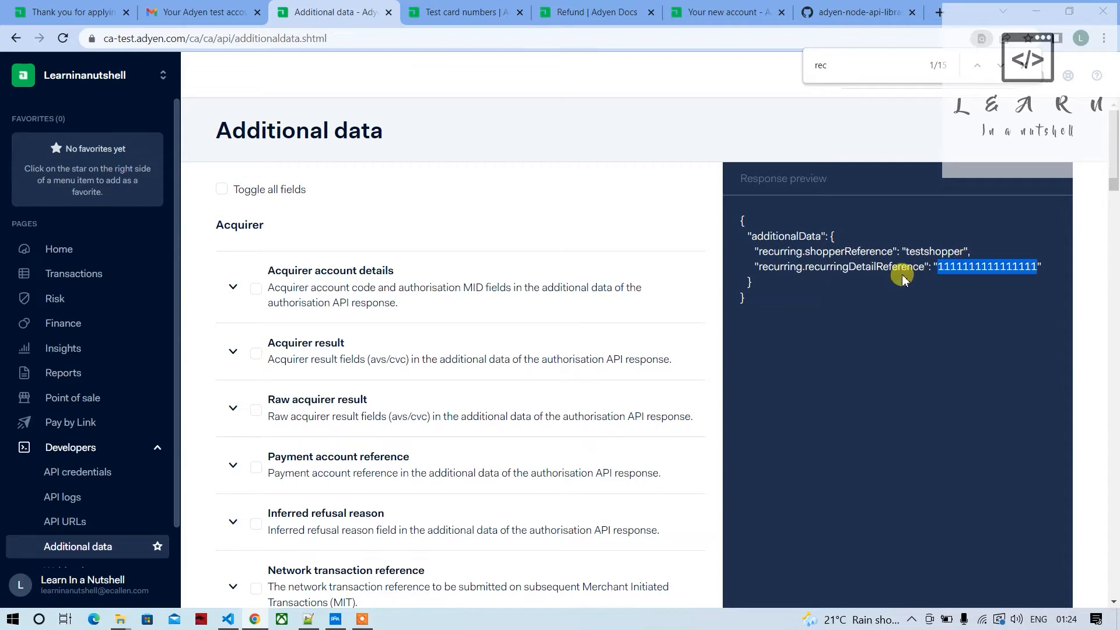
Search Google for 'recurring payments adyen' and open the Adyen Docs result.
{"action": "left_click", "coordinate": [945, 12]}
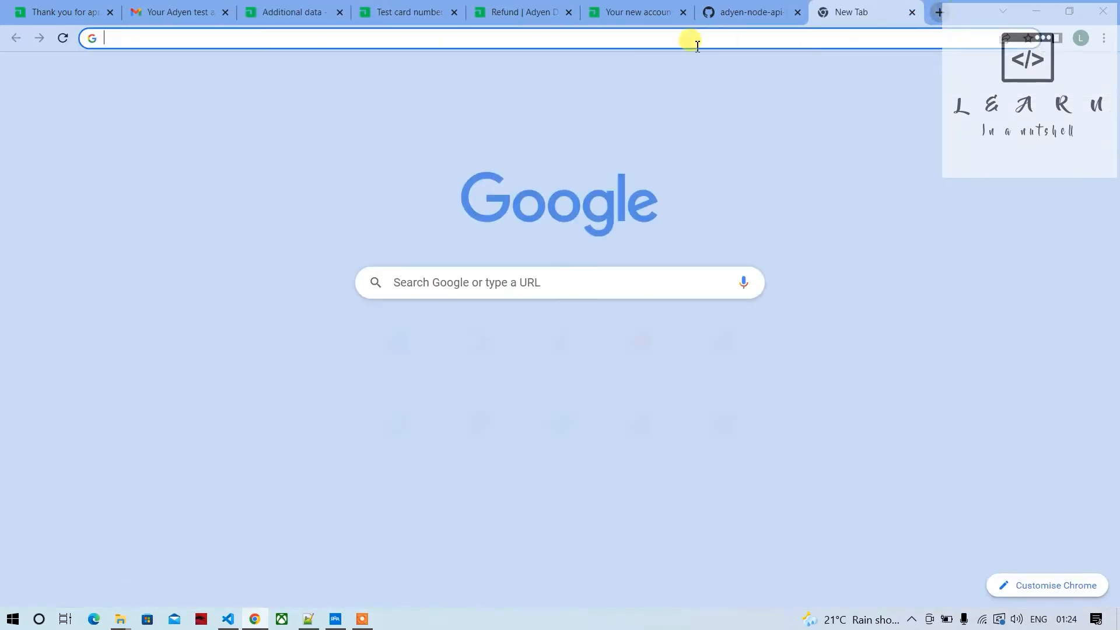
{"action": "type", "text": "re"}
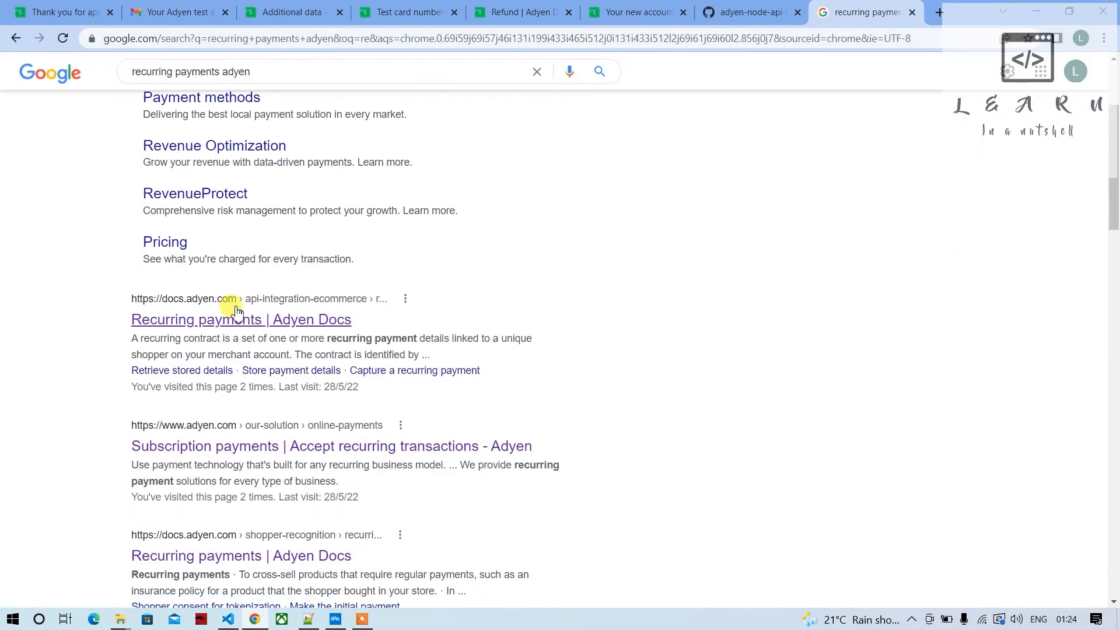
{"action": "left_click", "coordinate": [241, 319]}
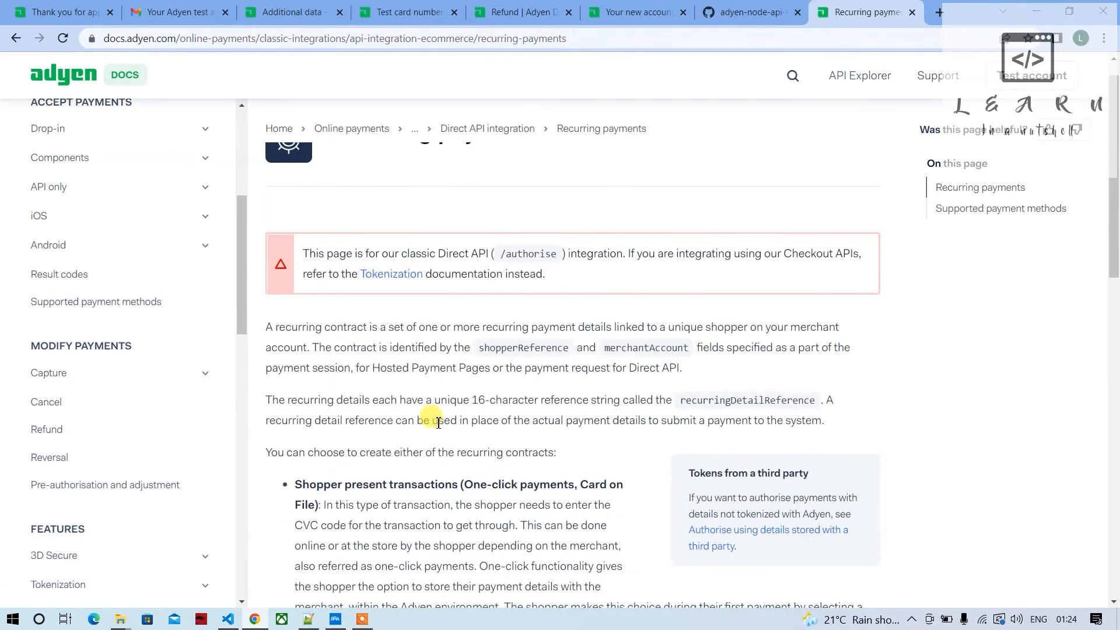
Navigate to Tokenization > Create and use tokens in Adyen Docs.
{"action": "scroll", "scroll_direction": "down", "scroll_amount": 3}
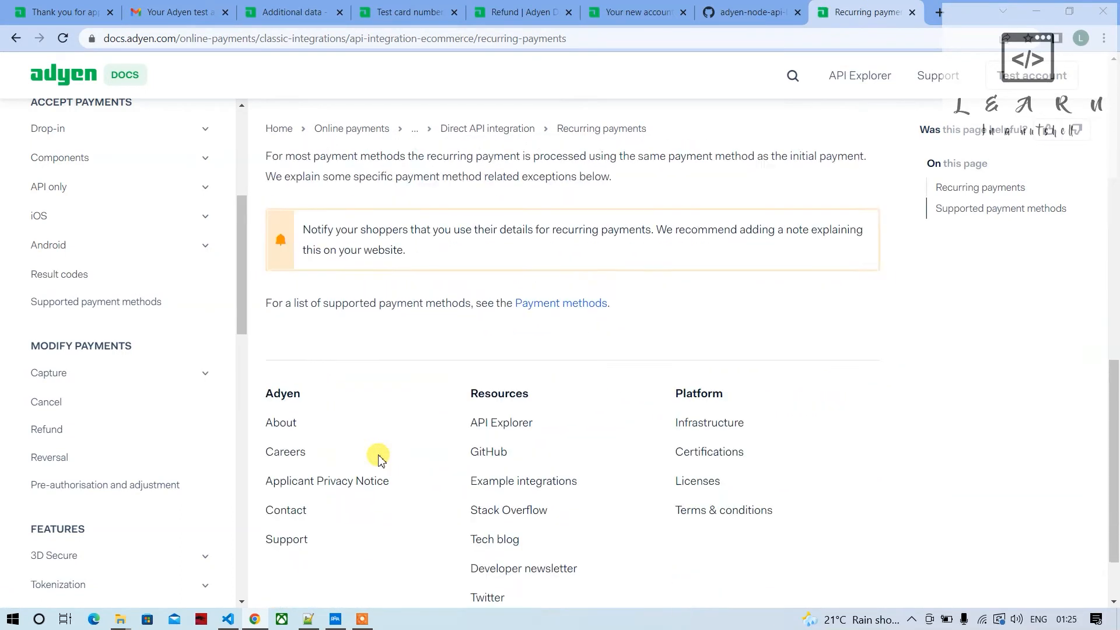
{"action": "scroll", "scroll_direction": "down", "scroll_amount": 3}
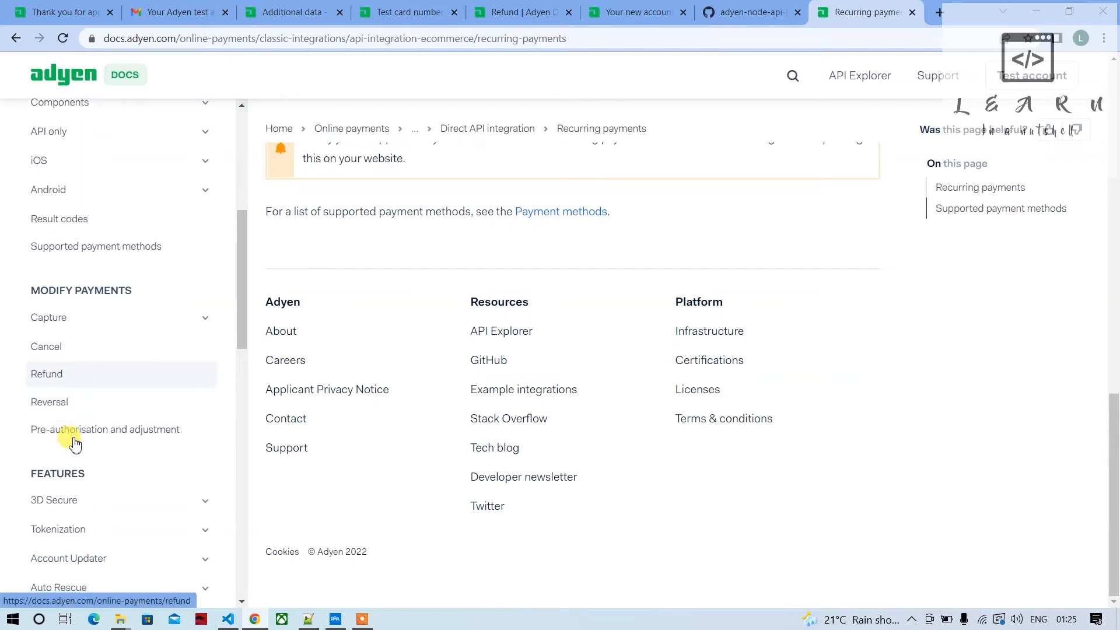
{"action": "scroll", "scroll_direction": "down", "scroll_amount": 3}
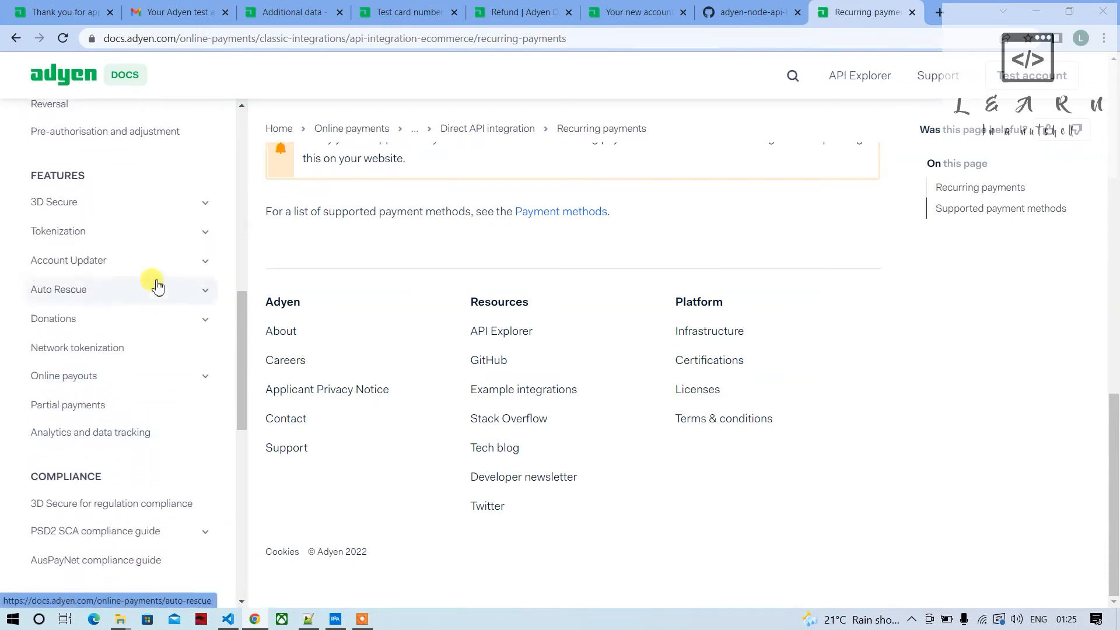
{"action": "left_click", "coordinate": [57, 231]}
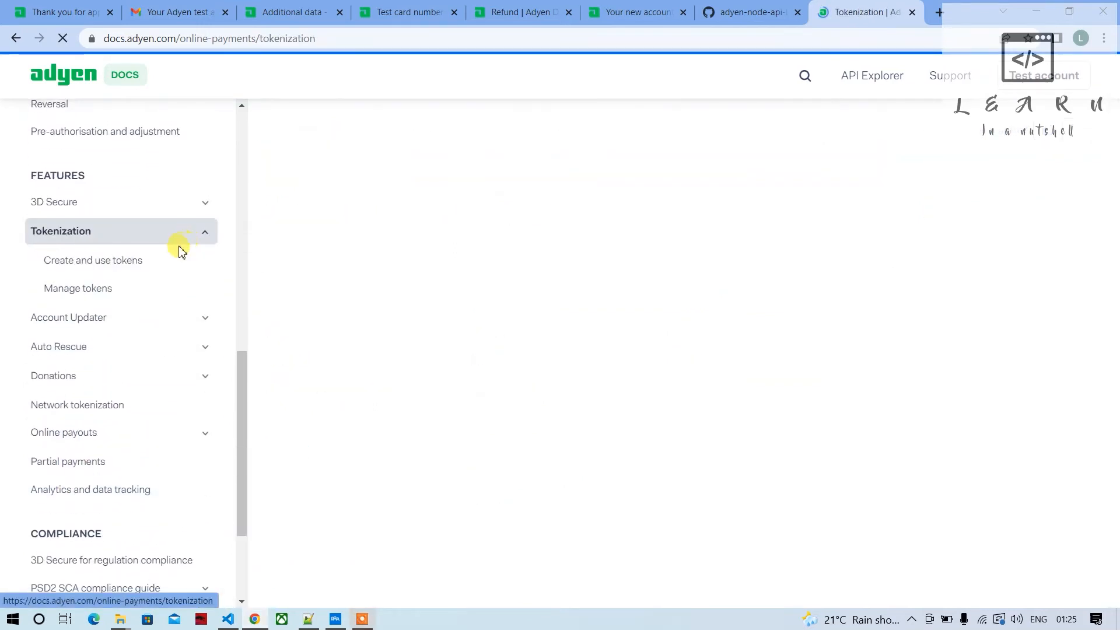
{"action": "left_click", "coordinate": [92, 260]}
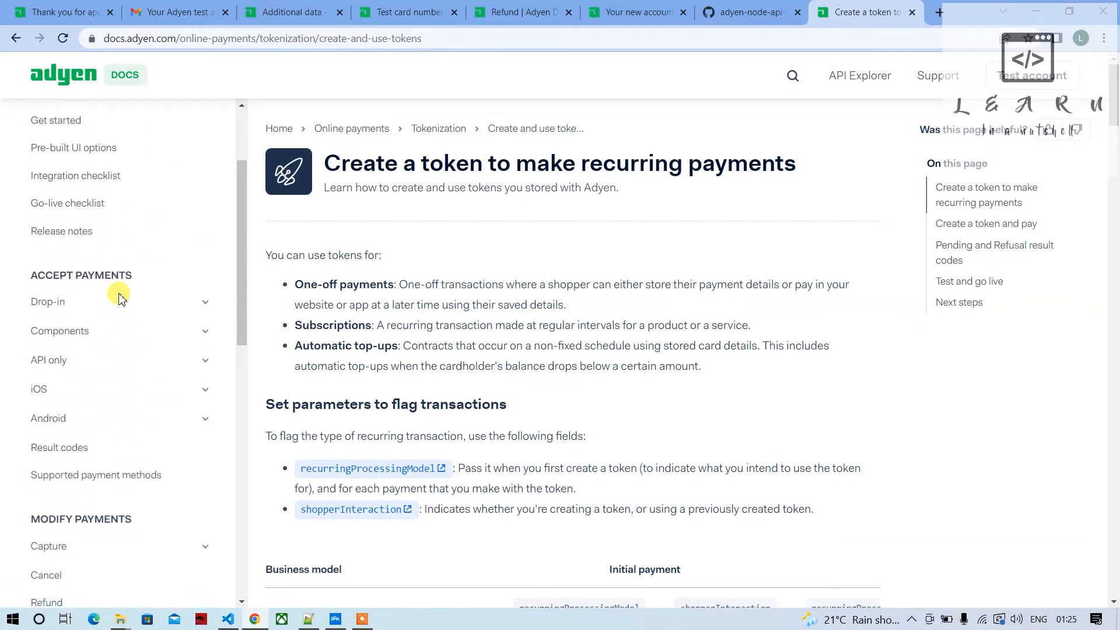
Scroll to the values table and highlight recurringProcessingModel, Subscription and Ecommerce.
{"action": "scroll", "scroll_direction": "down", "scroll_amount": 3}
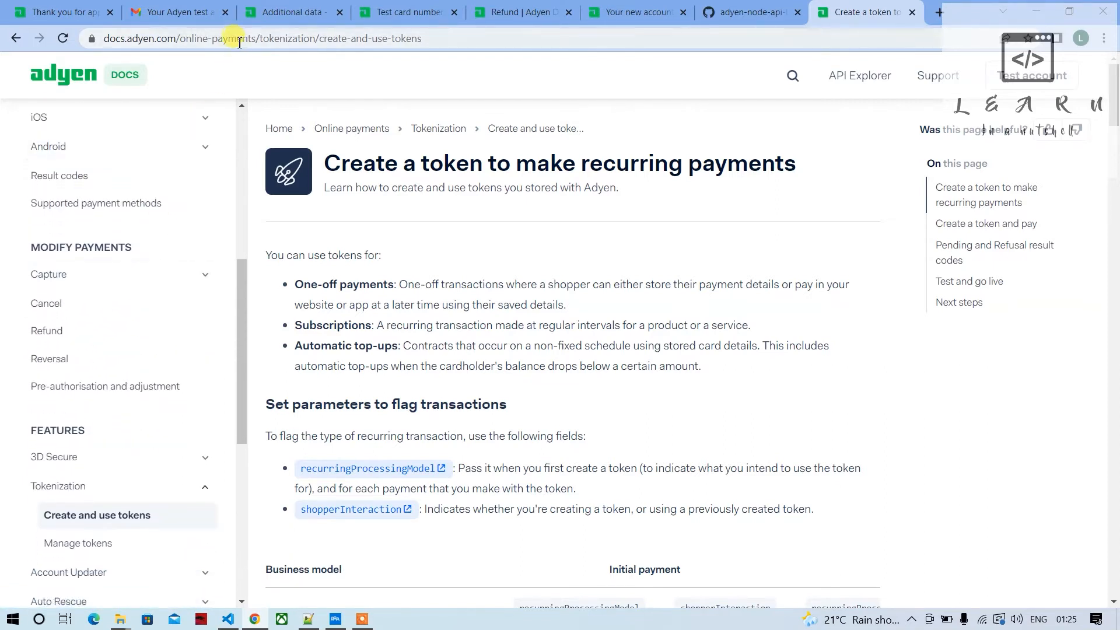
{"action": "scroll", "scroll_direction": "down", "scroll_amount": 3}
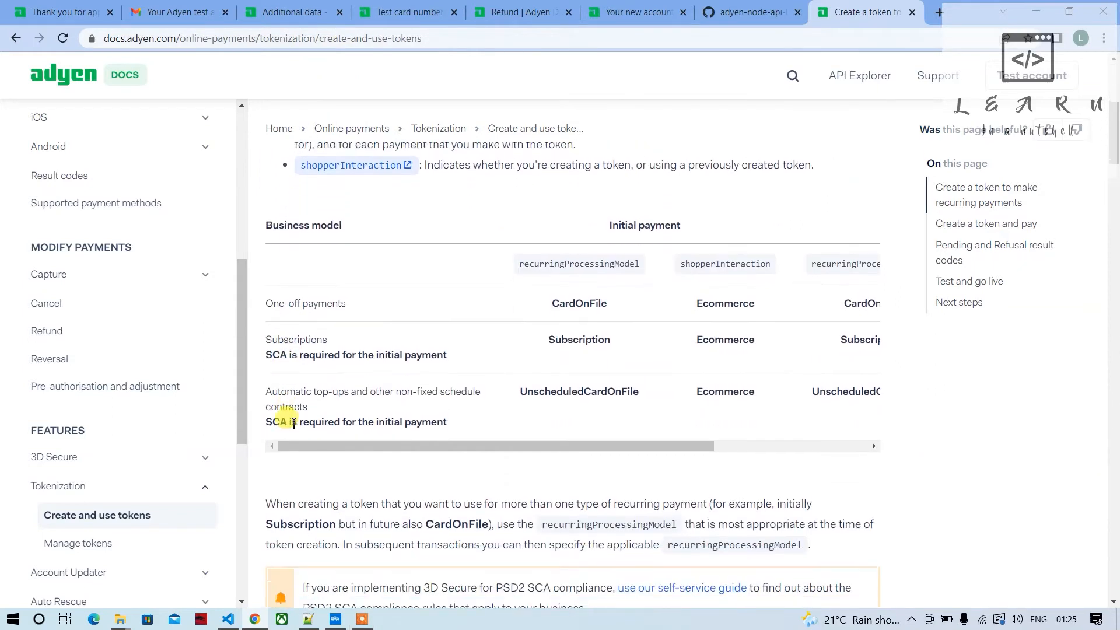
{"action": "right_click", "coordinate": [268, 310]}
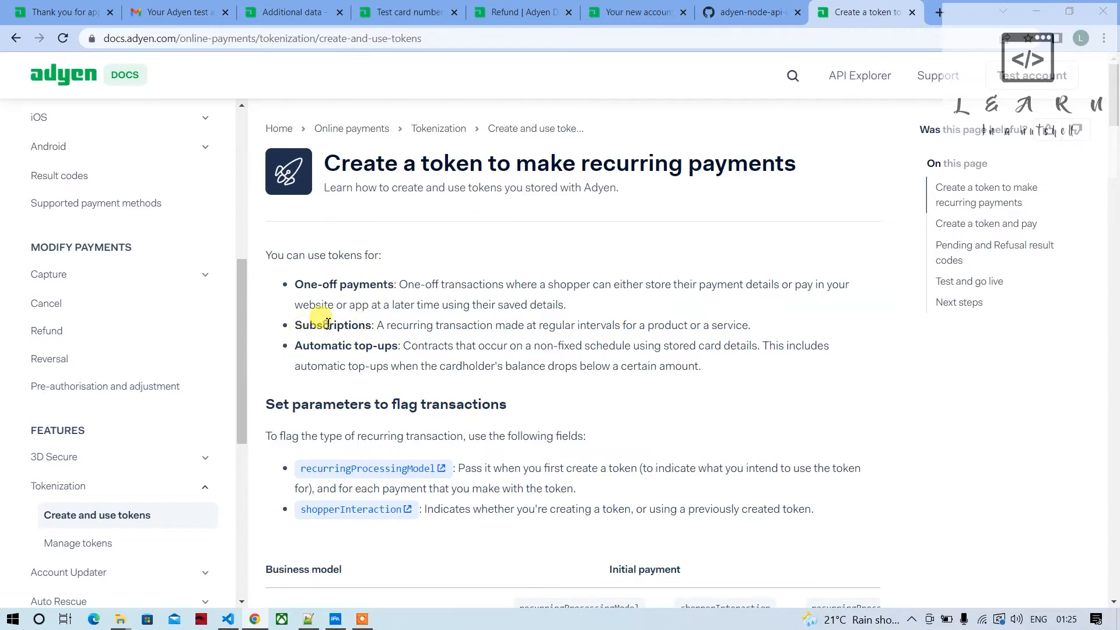
{"action": "scroll", "scroll_direction": "down", "scroll_amount": 3}
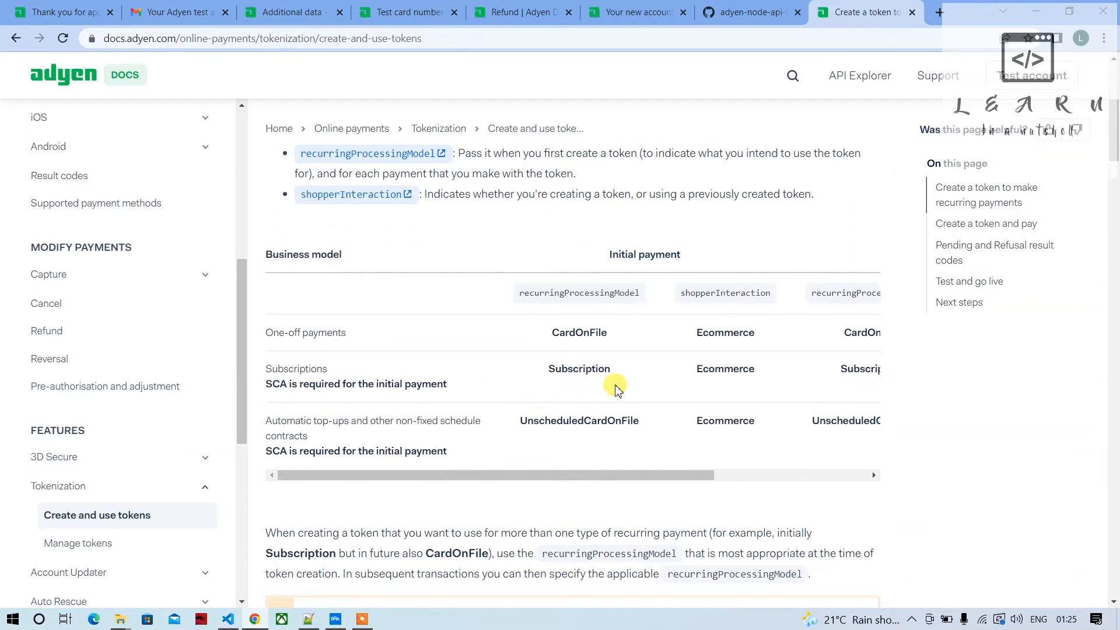
{"action": "double_click", "coordinate": [579, 293]}
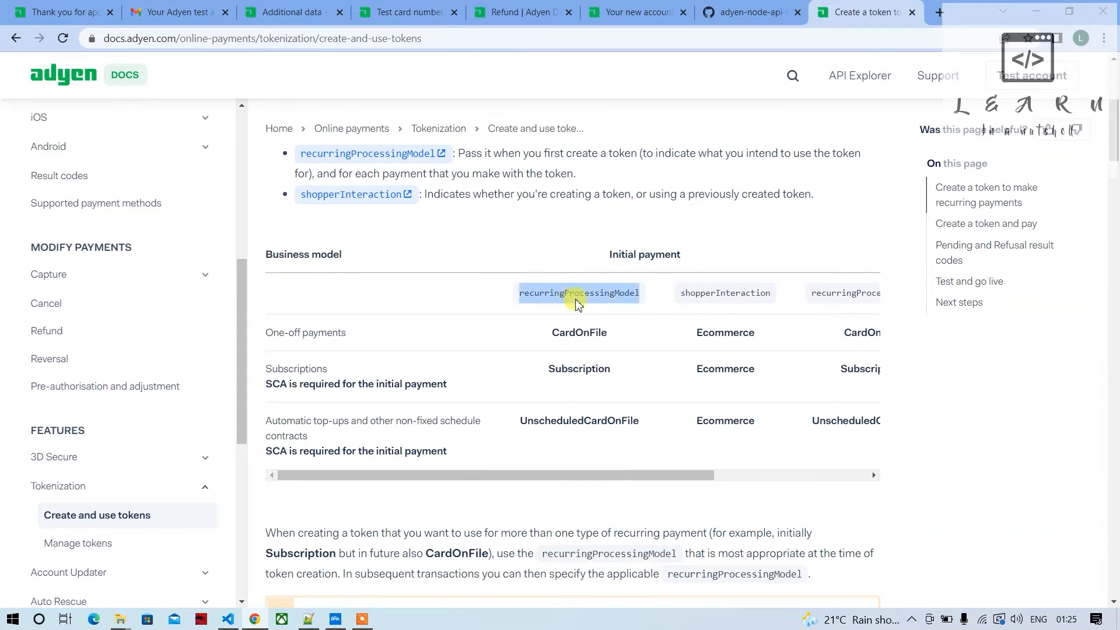
{"action": "mouse_move", "coordinate": [616, 318]}
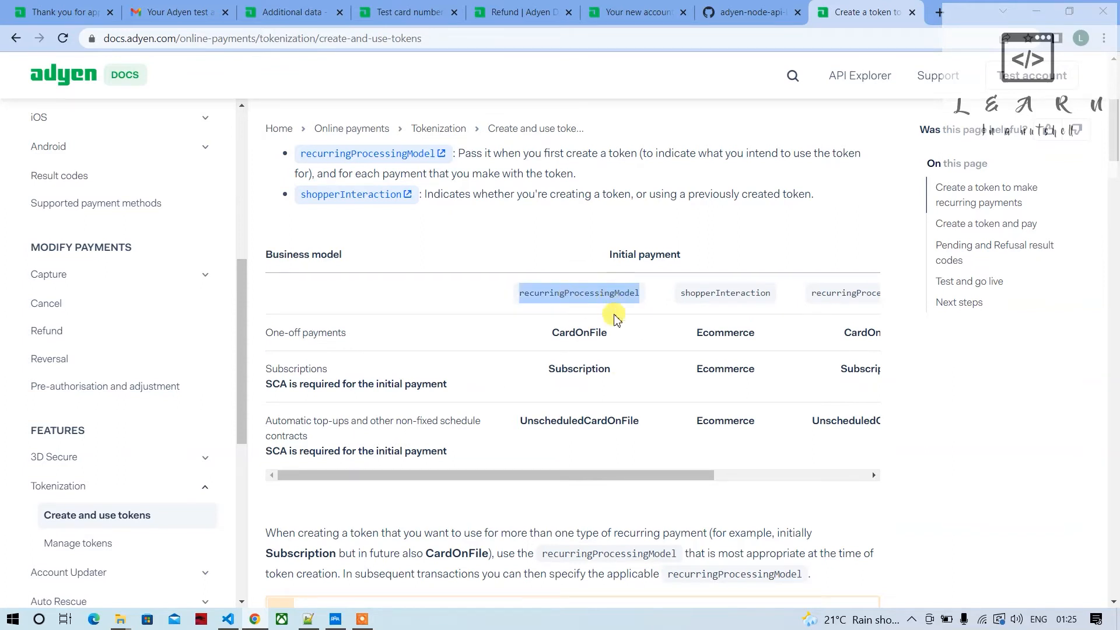
{"action": "mouse_move", "coordinate": [584, 307]}
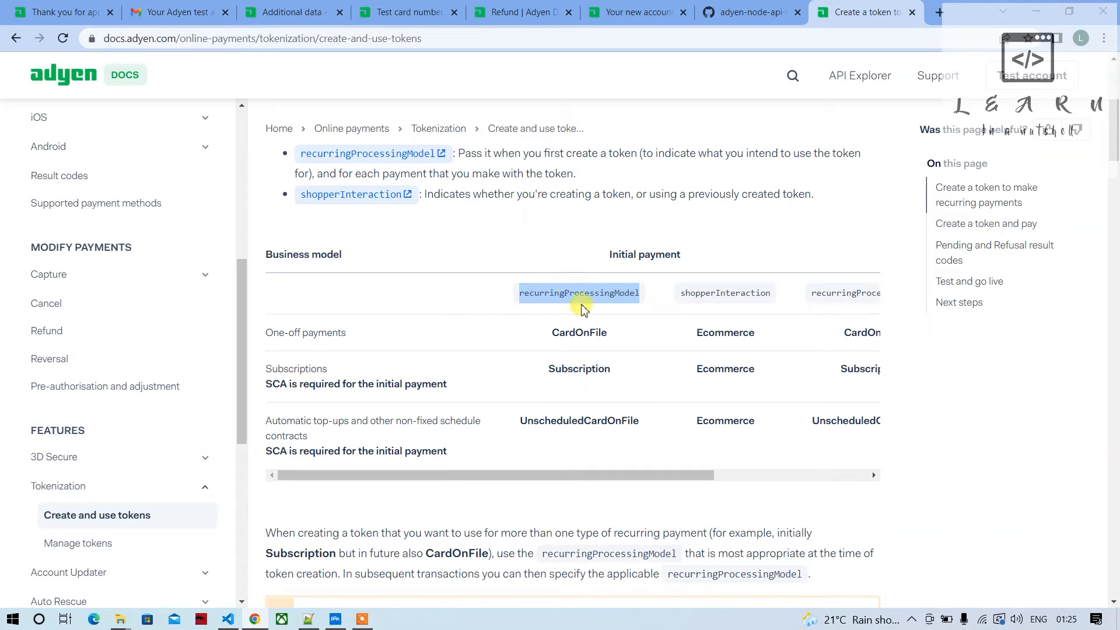
{"action": "double_click", "coordinate": [579, 368]}
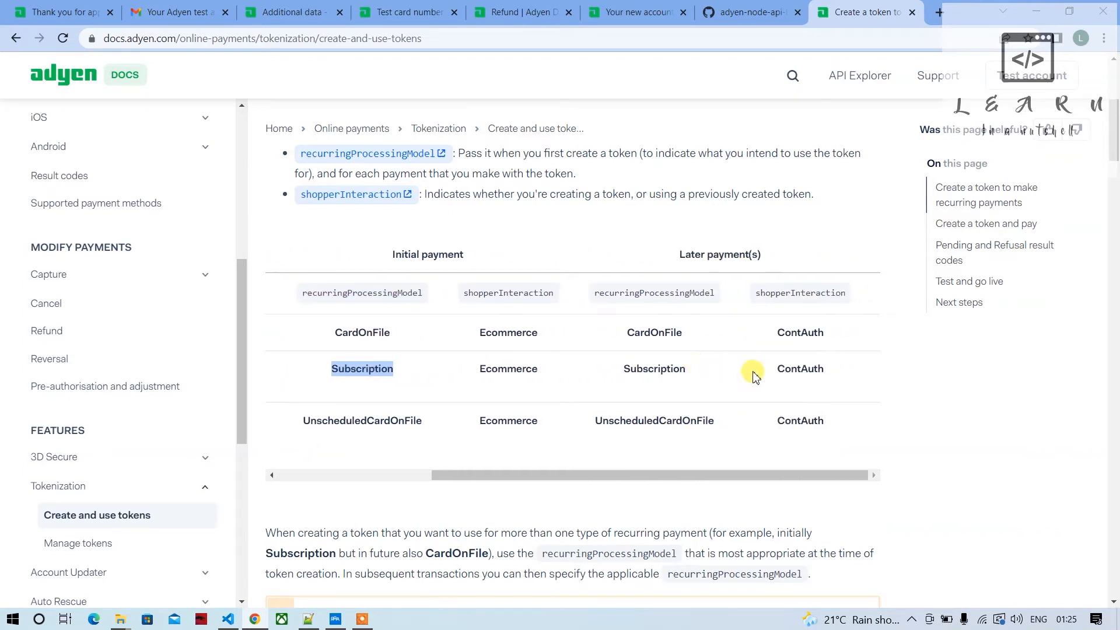
{"action": "mouse_move", "coordinate": [805, 372]}
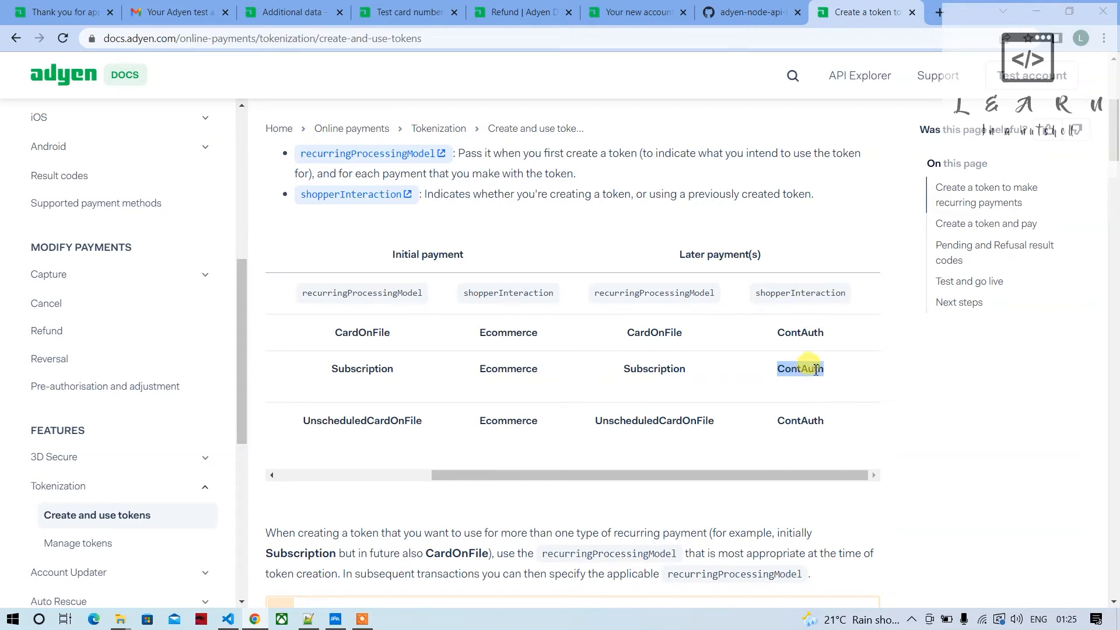
{"action": "mouse_move", "coordinate": [494, 361]}
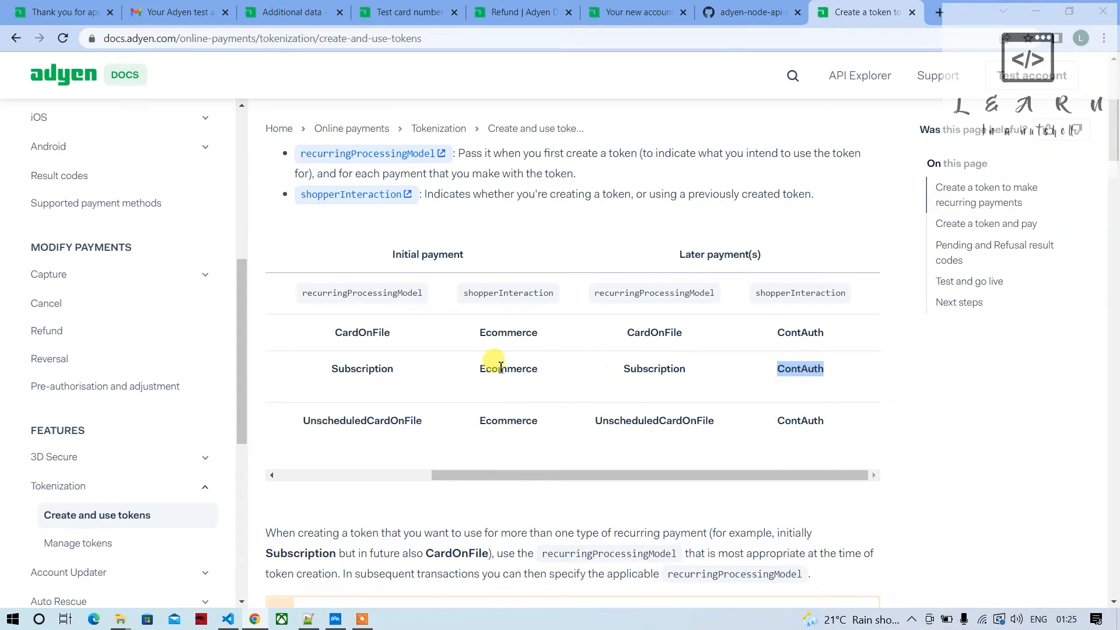
{"action": "double_click", "coordinate": [508, 368]}
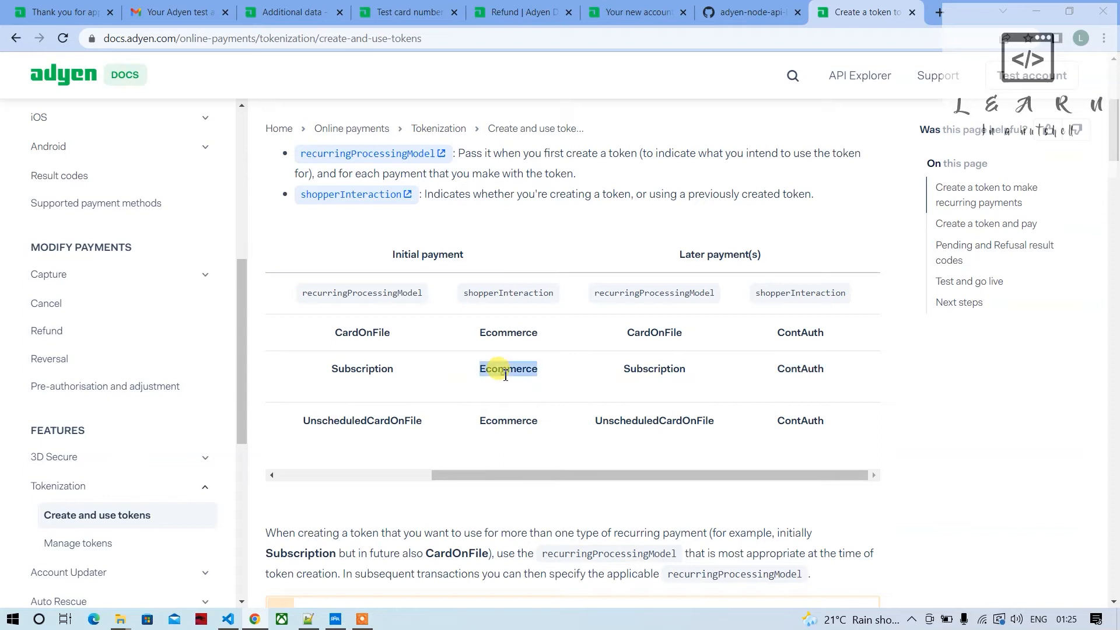
{"action": "scroll", "scroll_direction": "down", "scroll_amount": 3}
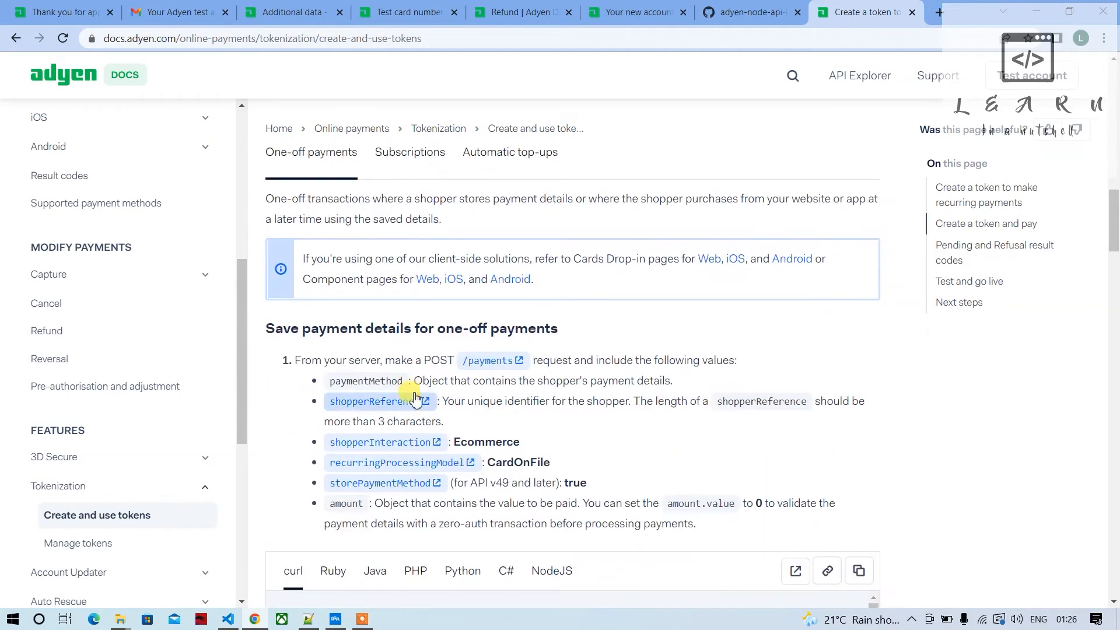
Open the subscription steps and mark the Subscription line and returned recurringDetailReference token.
{"action": "left_click", "coordinate": [409, 151]}
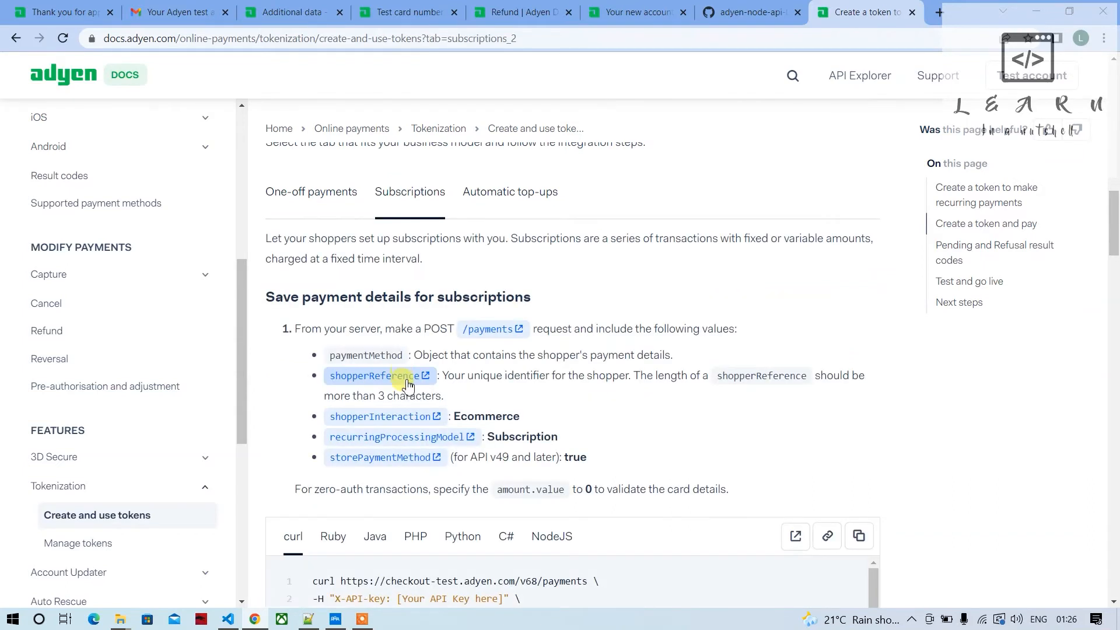
{"action": "scroll", "scroll_direction": "down", "scroll_amount": 3}
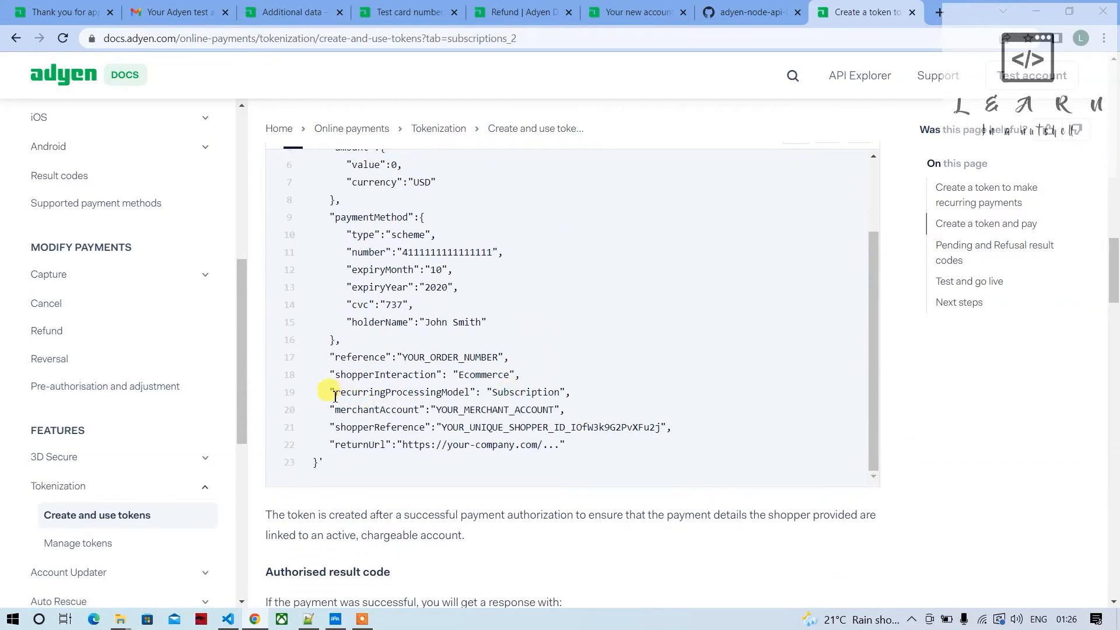
{"action": "left_click_drag", "start_coordinate": [333, 392], "coordinate": [571, 391]}
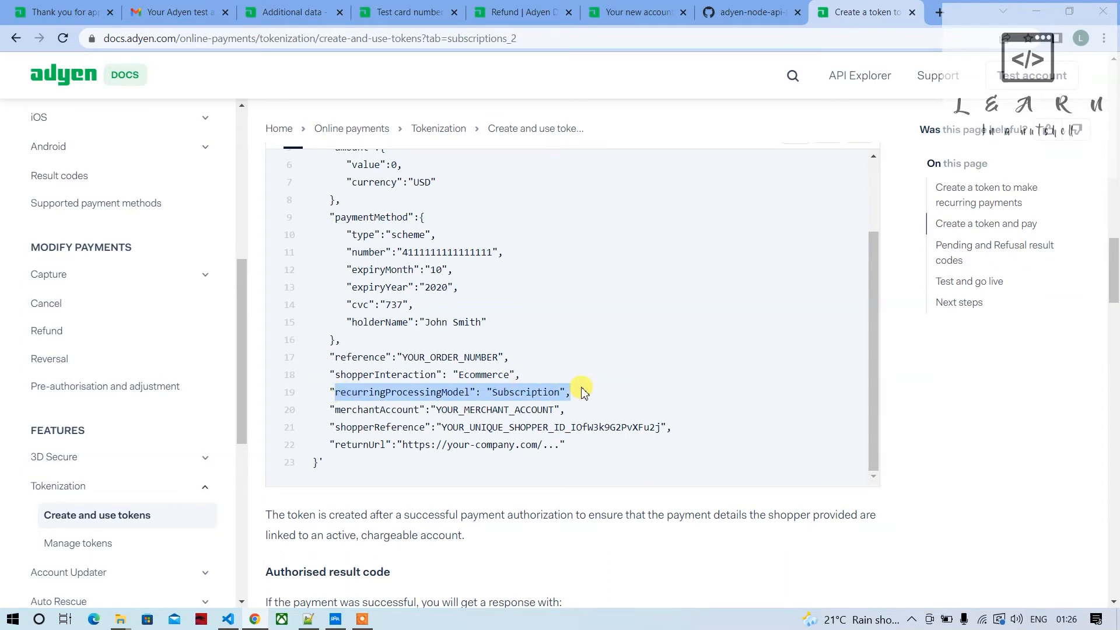
{"action": "mouse_move", "coordinate": [329, 386]}
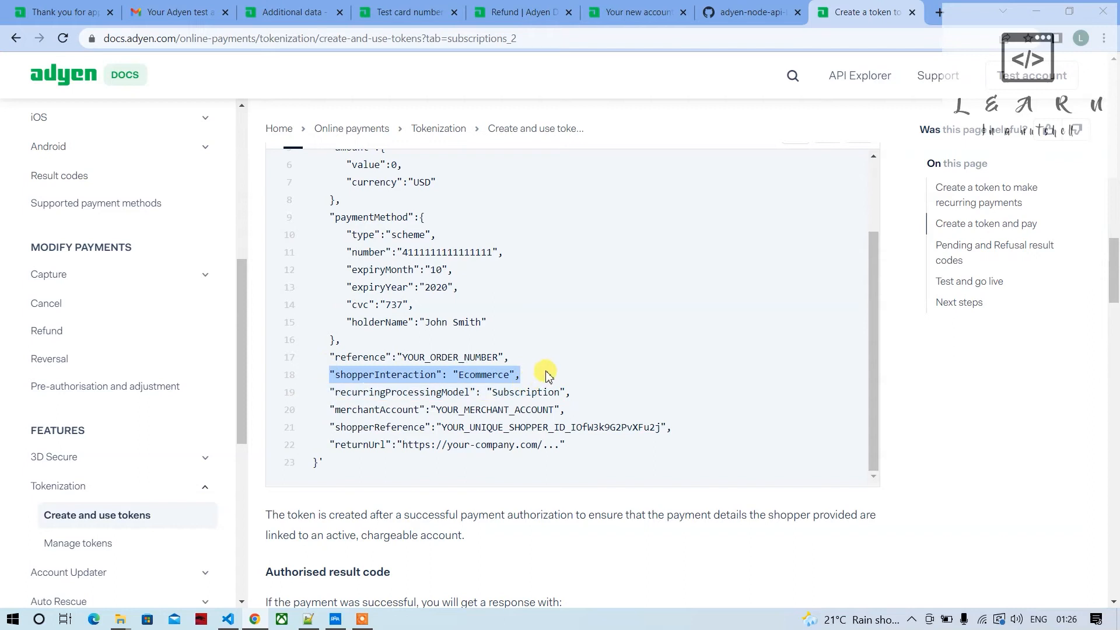
{"action": "mouse_move", "coordinate": [325, 205]}
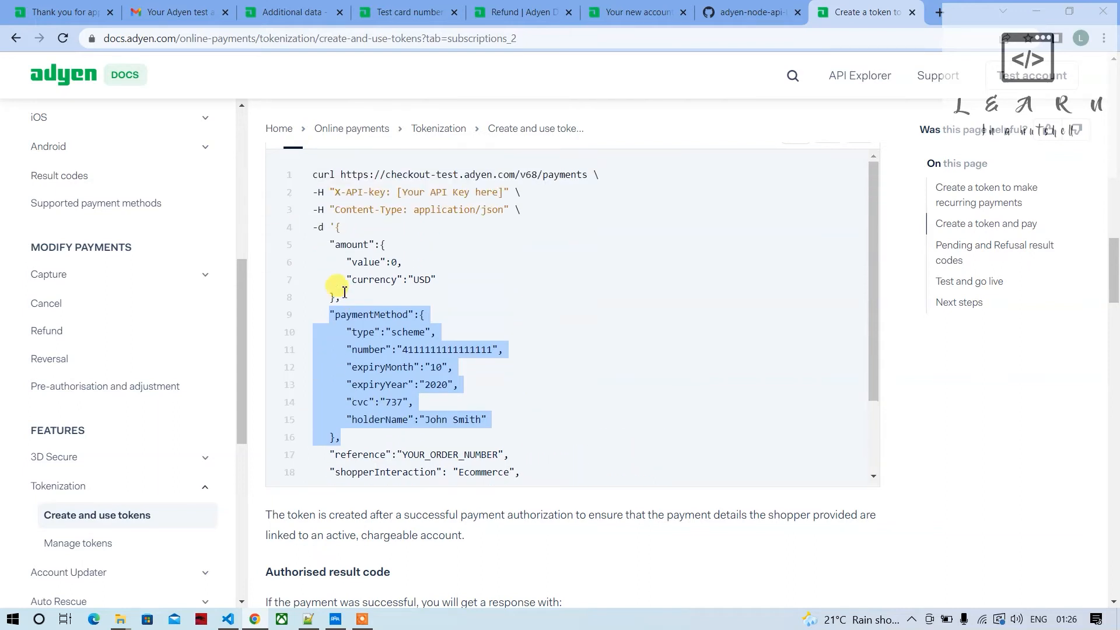
{"action": "scroll", "scroll_direction": "down", "scroll_amount": 3}
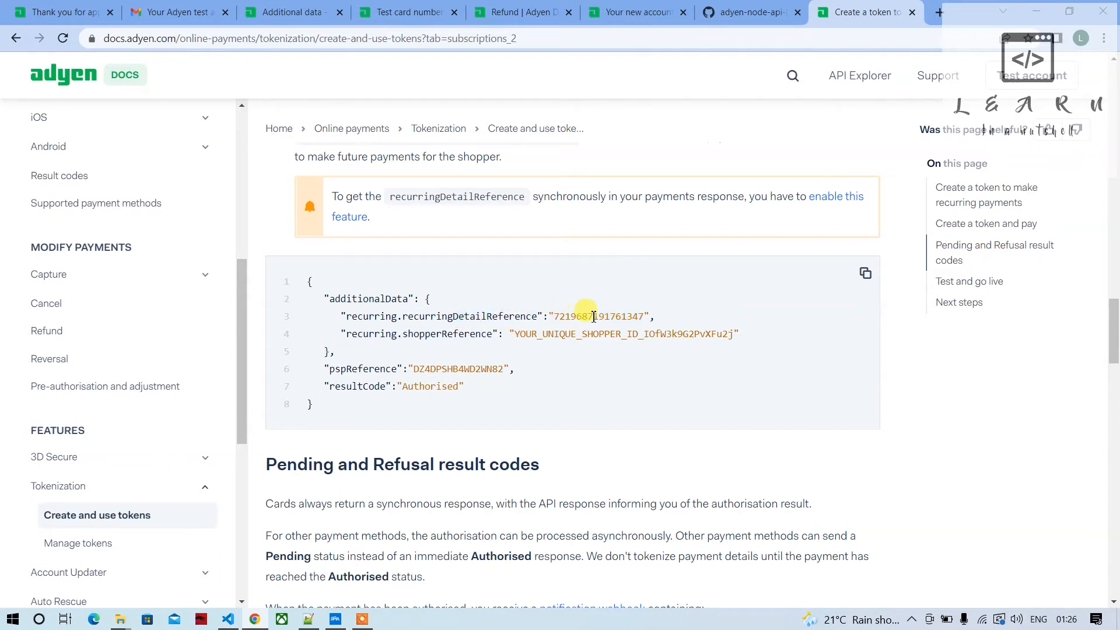
{"action": "double_click", "coordinate": [593, 316]}
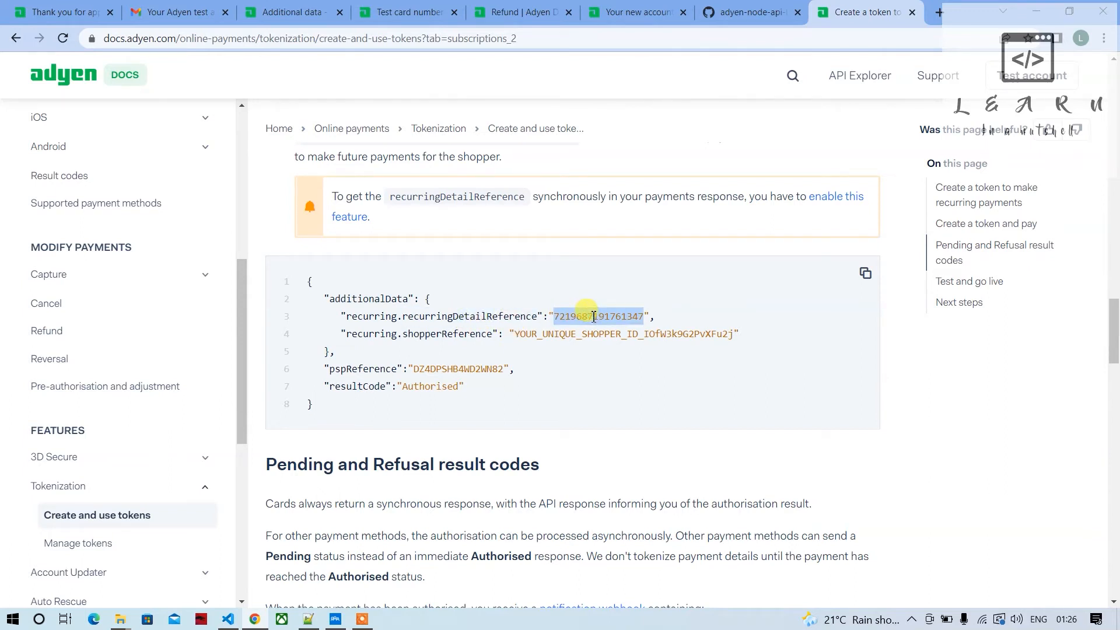
{"action": "mouse_move", "coordinate": [517, 329]}
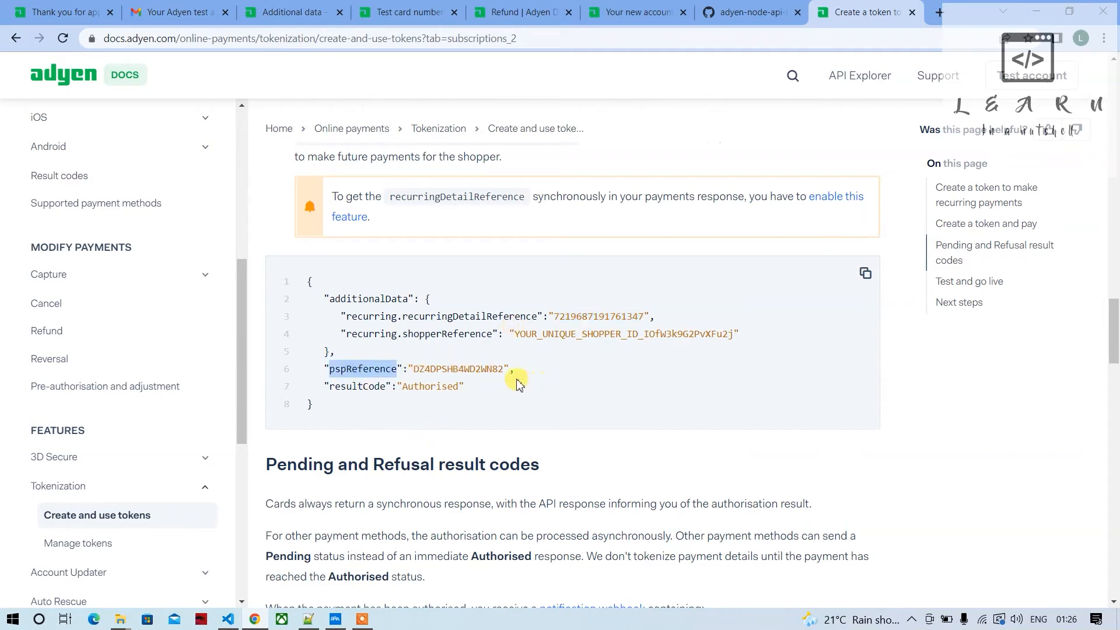
{"action": "scroll", "scroll_direction": "down", "scroll_amount": 3}
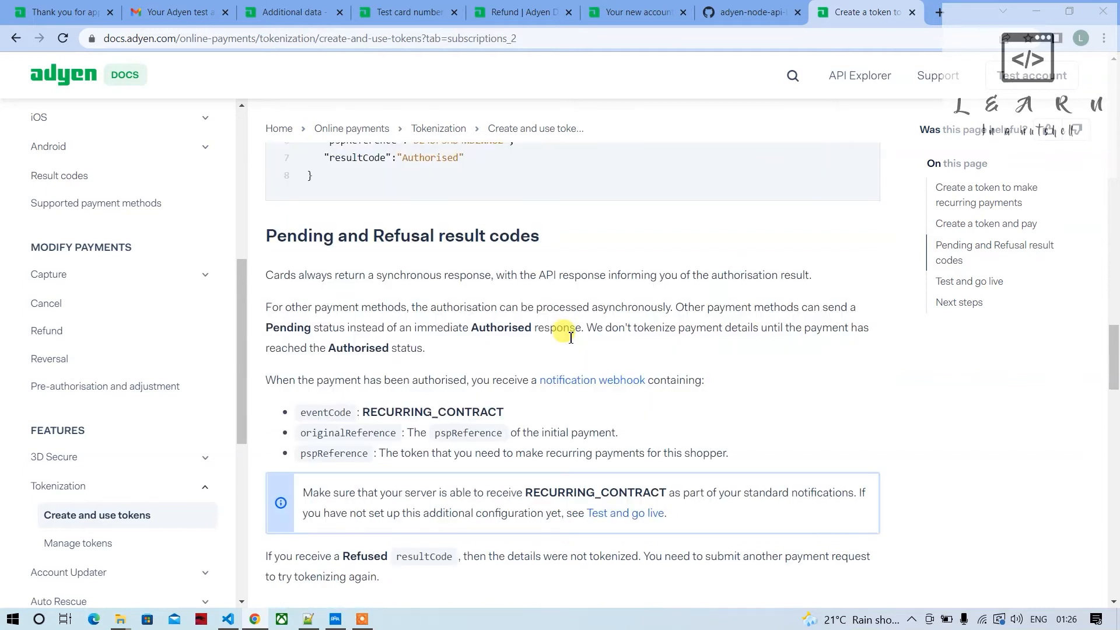
{"action": "scroll", "scroll_direction": "down", "scroll_amount": 3}
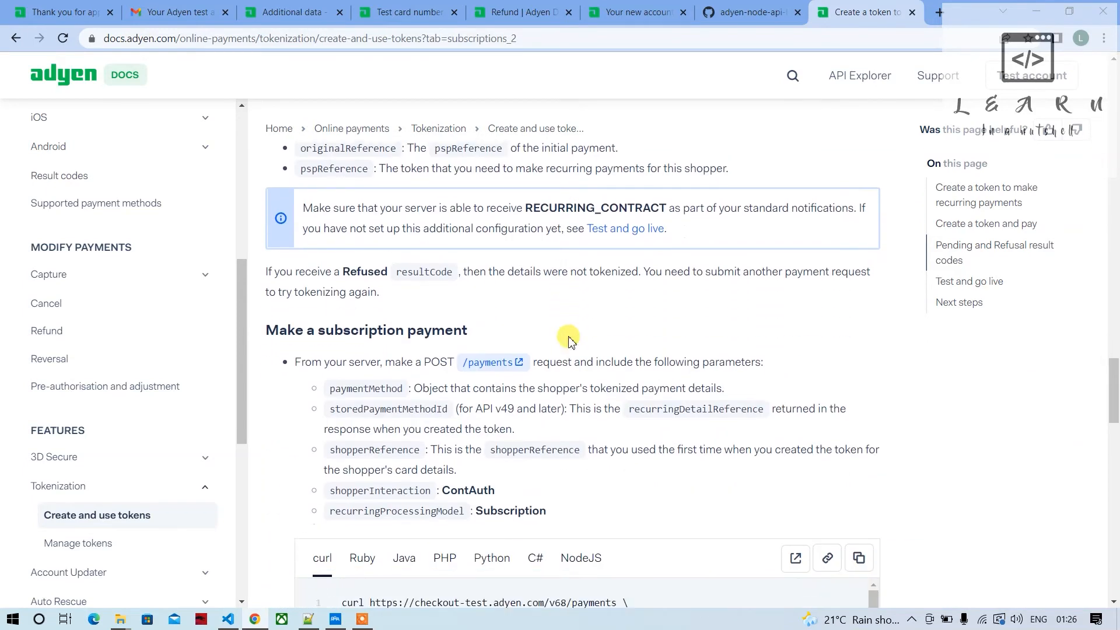
{"action": "scroll", "scroll_direction": "down", "scroll_amount": 3}
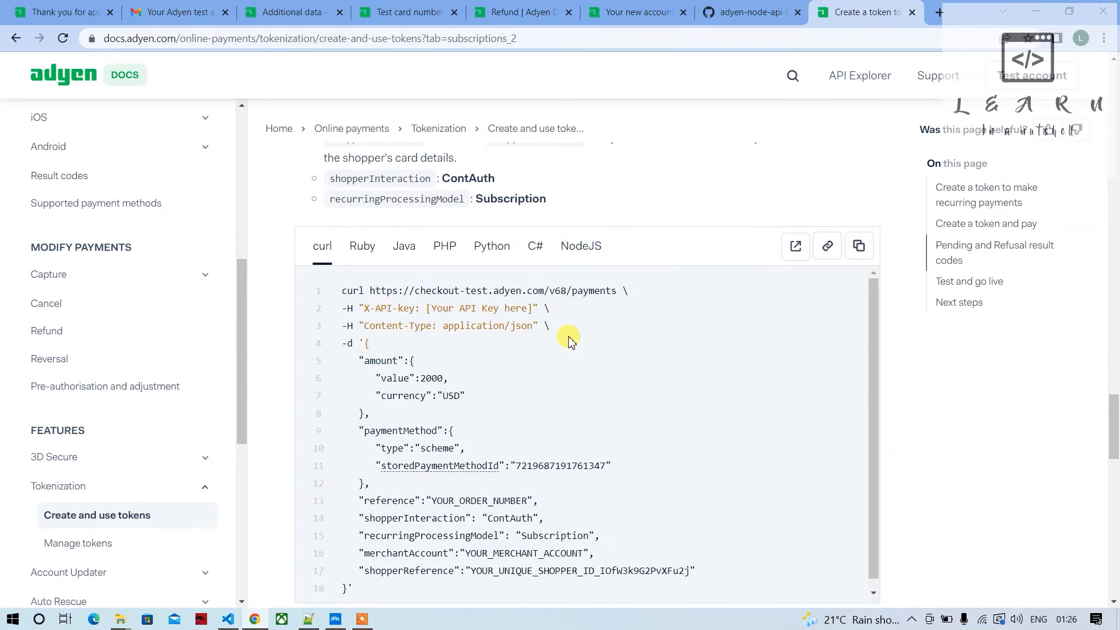
{"action": "scroll", "scroll_direction": "down", "scroll_amount": 3}
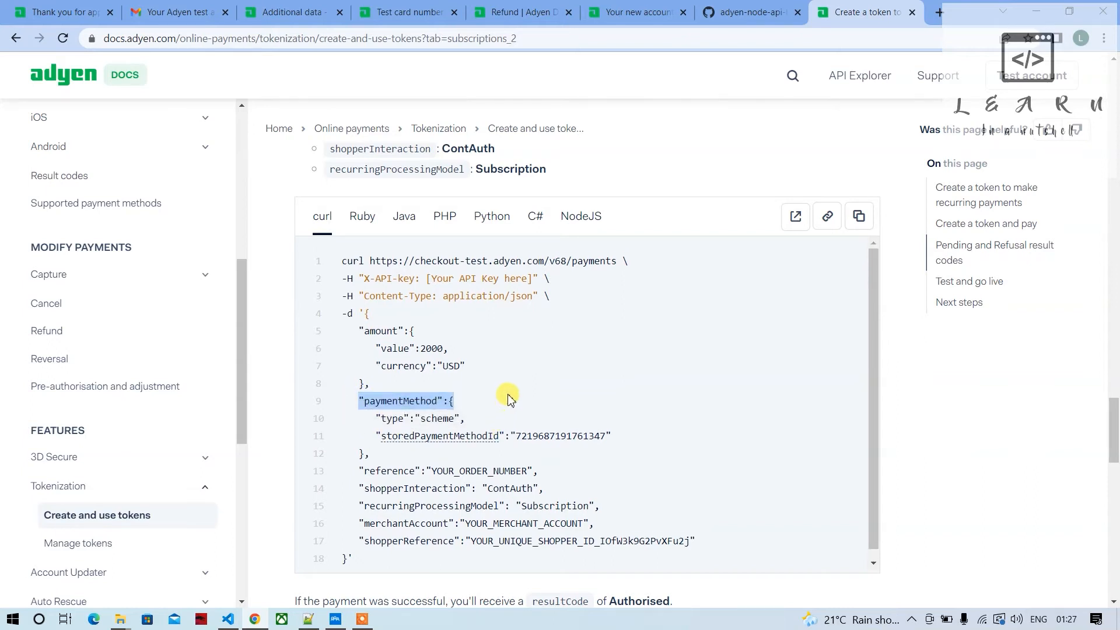
Show the NodeJS request example and mark storedPaymentMethodId, ContAuth and Subscription.
{"action": "left_click", "coordinate": [581, 216]}
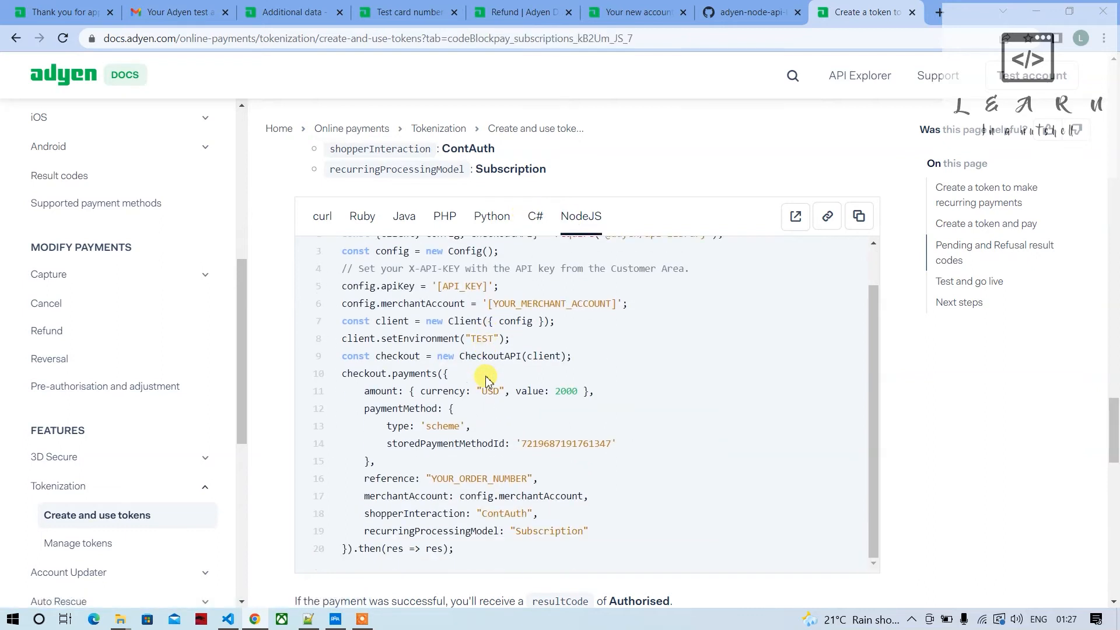
{"action": "scroll", "scroll_direction": "down", "scroll_amount": 3}
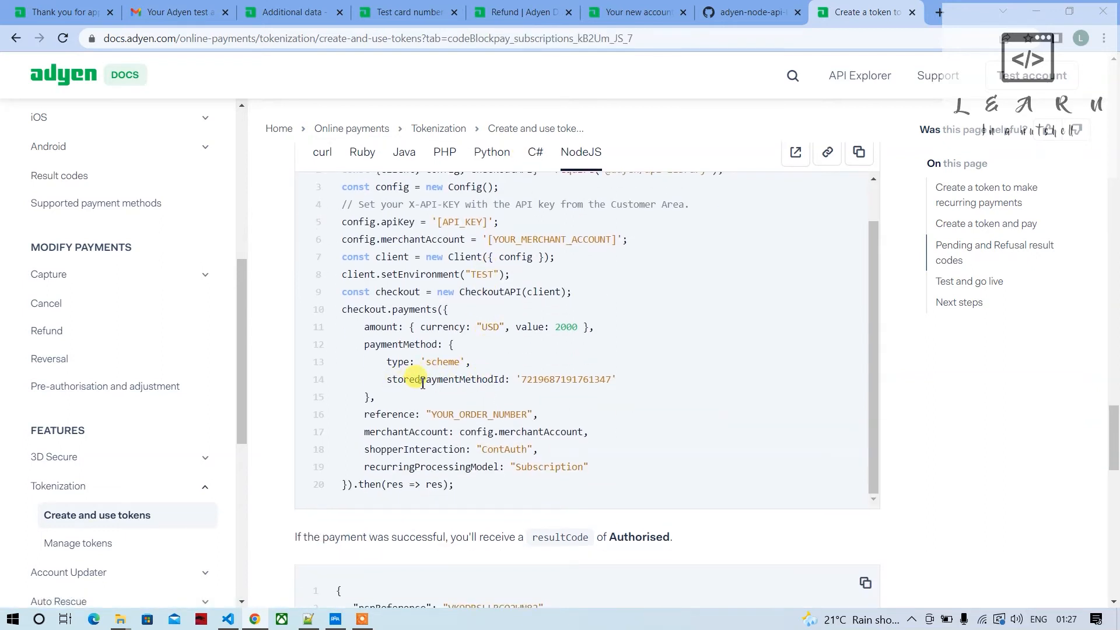
{"action": "double_click", "coordinate": [567, 380]}
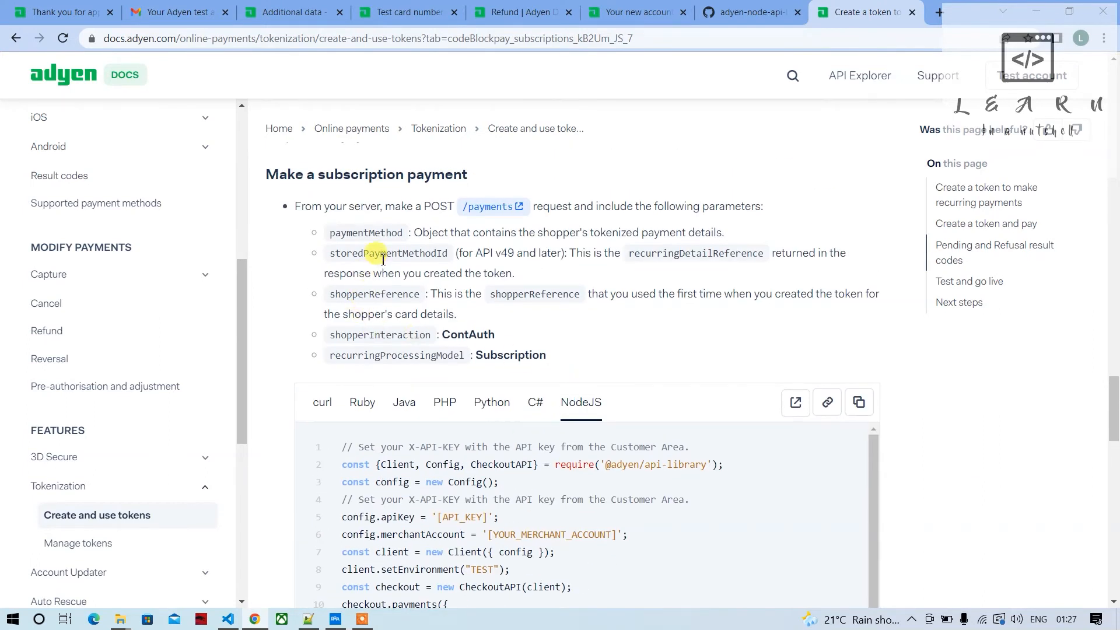
{"action": "mouse_move", "coordinate": [500, 285]}
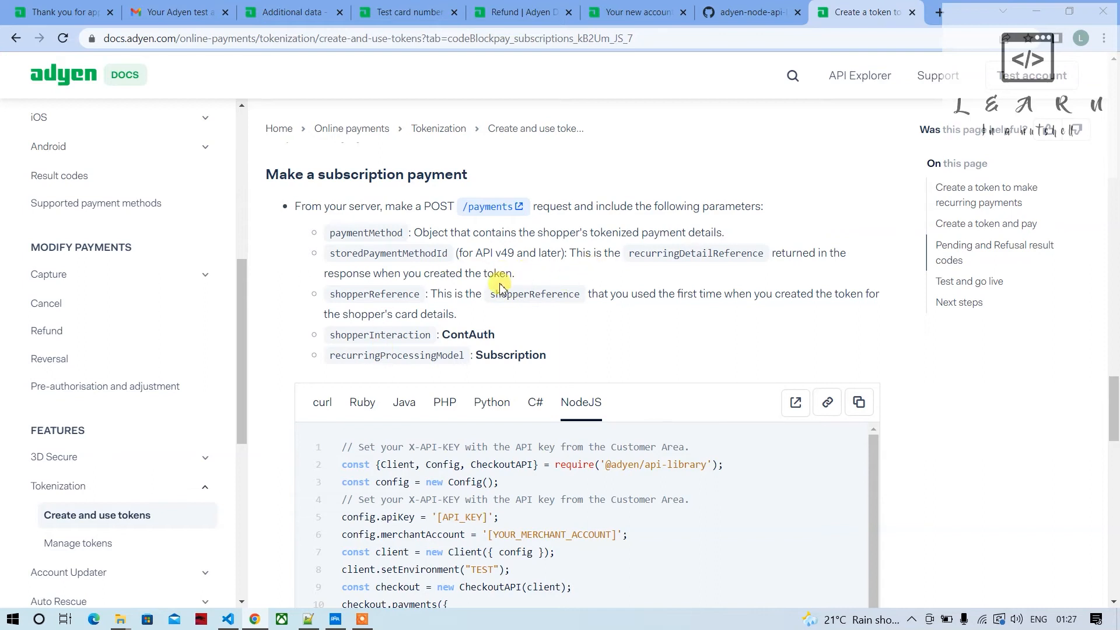
{"action": "mouse_move", "coordinate": [618, 256]}
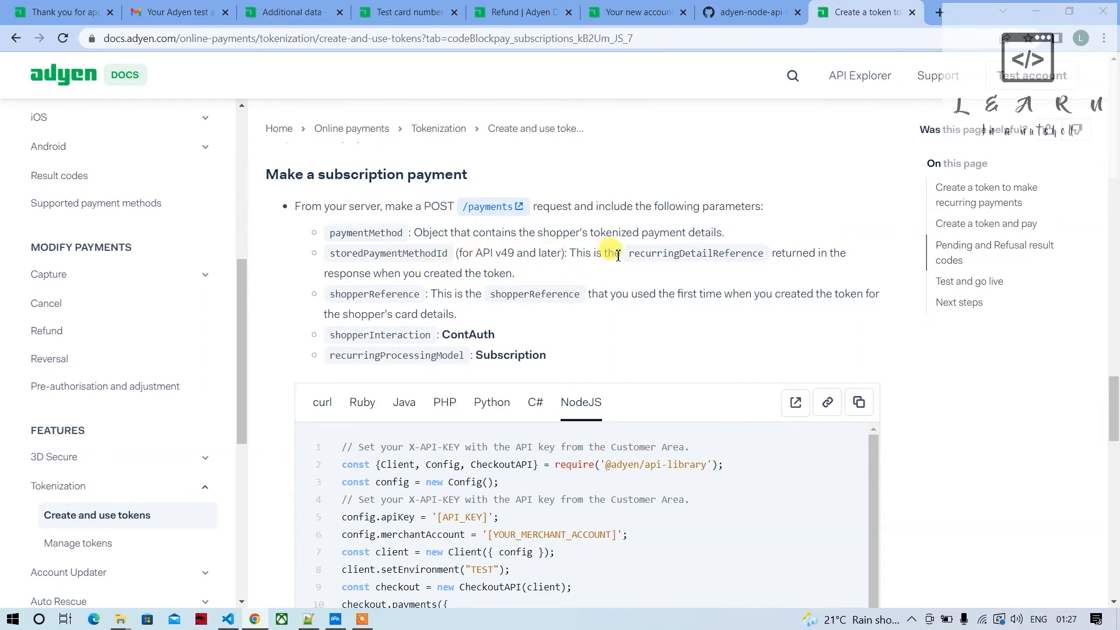
{"action": "mouse_move", "coordinate": [800, 257]}
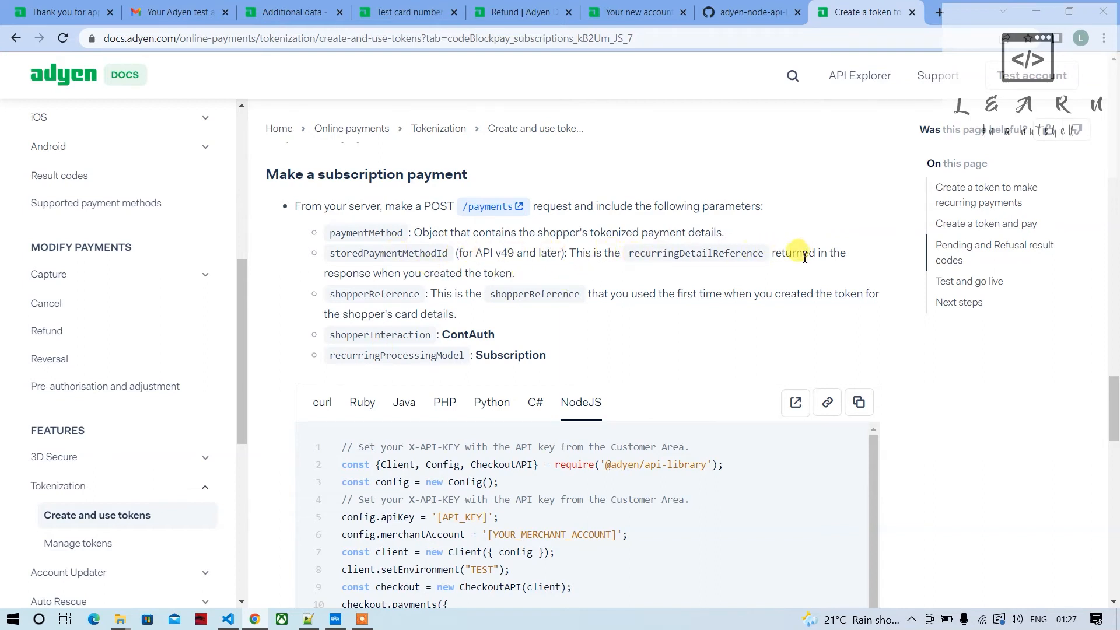
{"action": "mouse_move", "coordinate": [443, 314]}
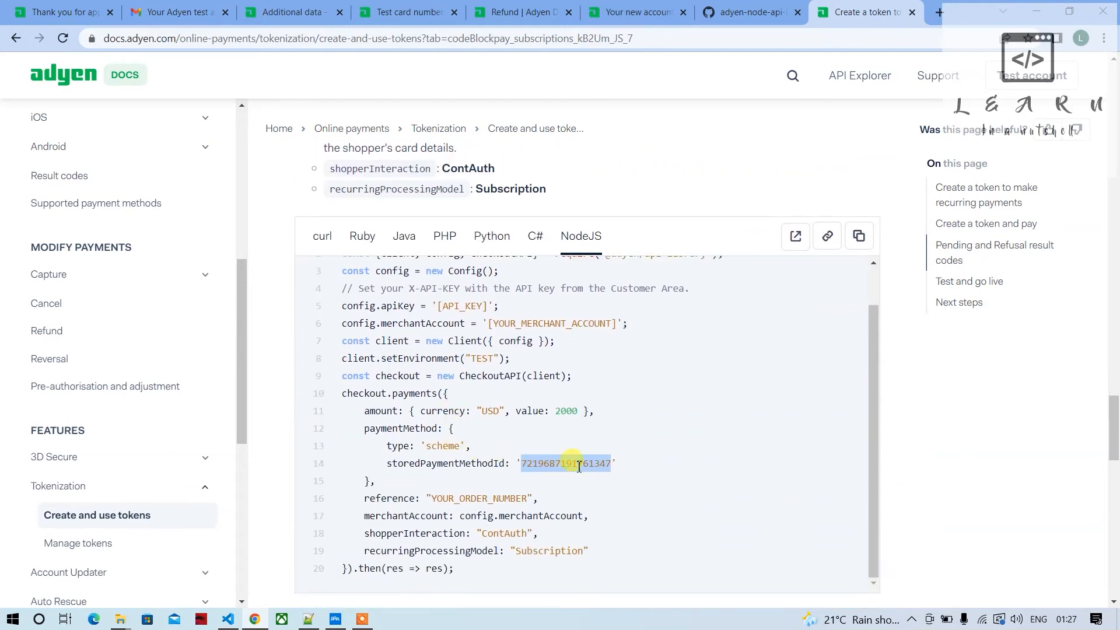
{"action": "scroll", "scroll_direction": "down", "scroll_amount": 3}
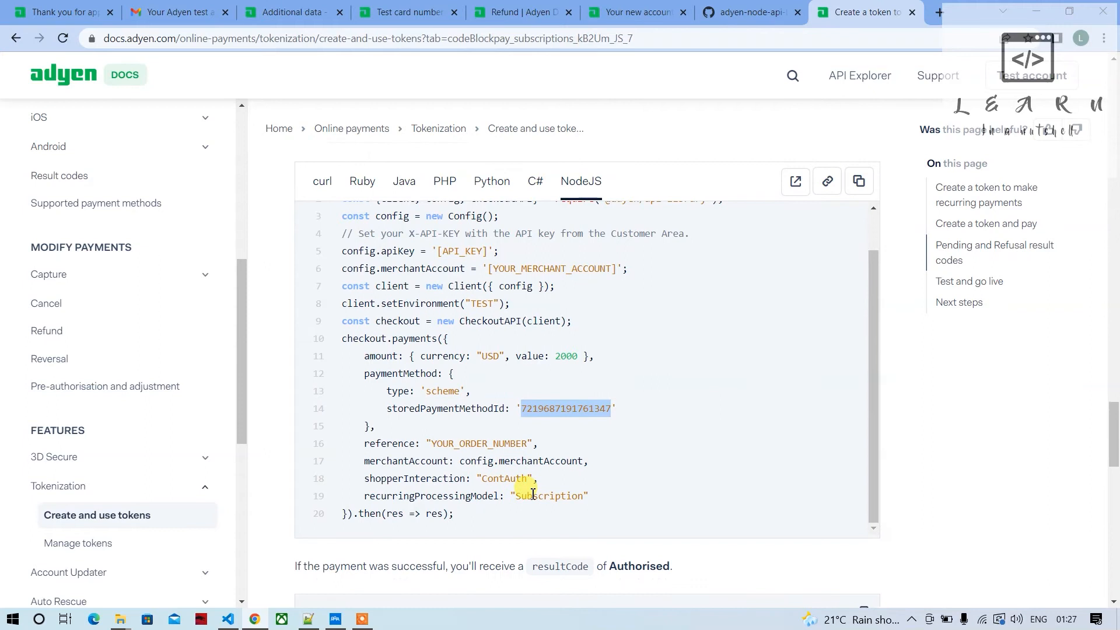
{"action": "scroll", "scroll_direction": "down", "scroll_amount": 3}
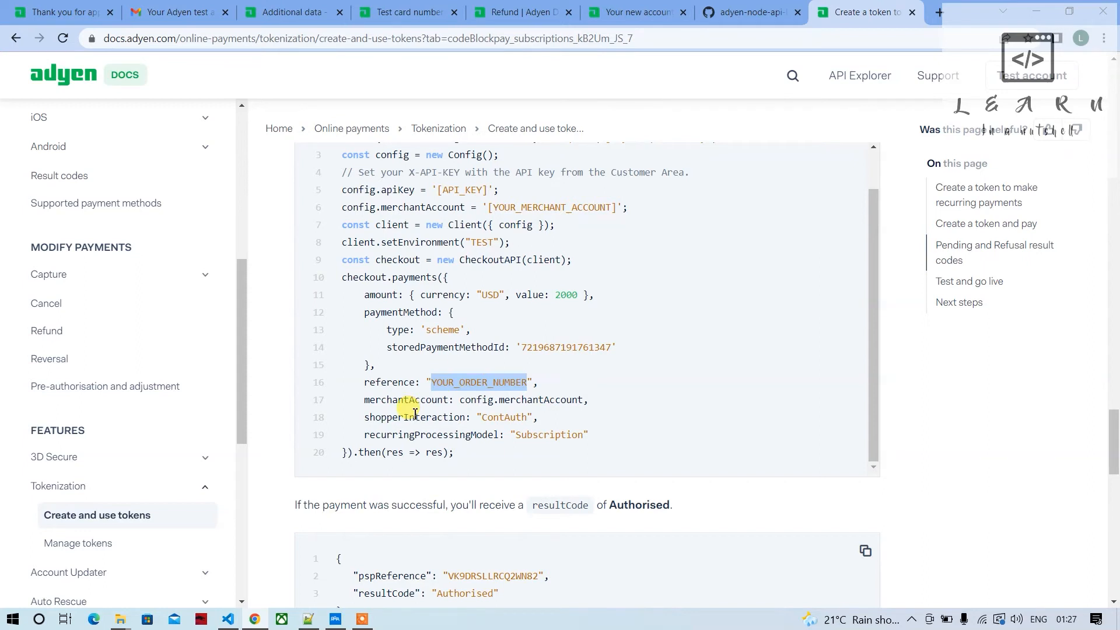
{"action": "mouse_move", "coordinate": [407, 387]}
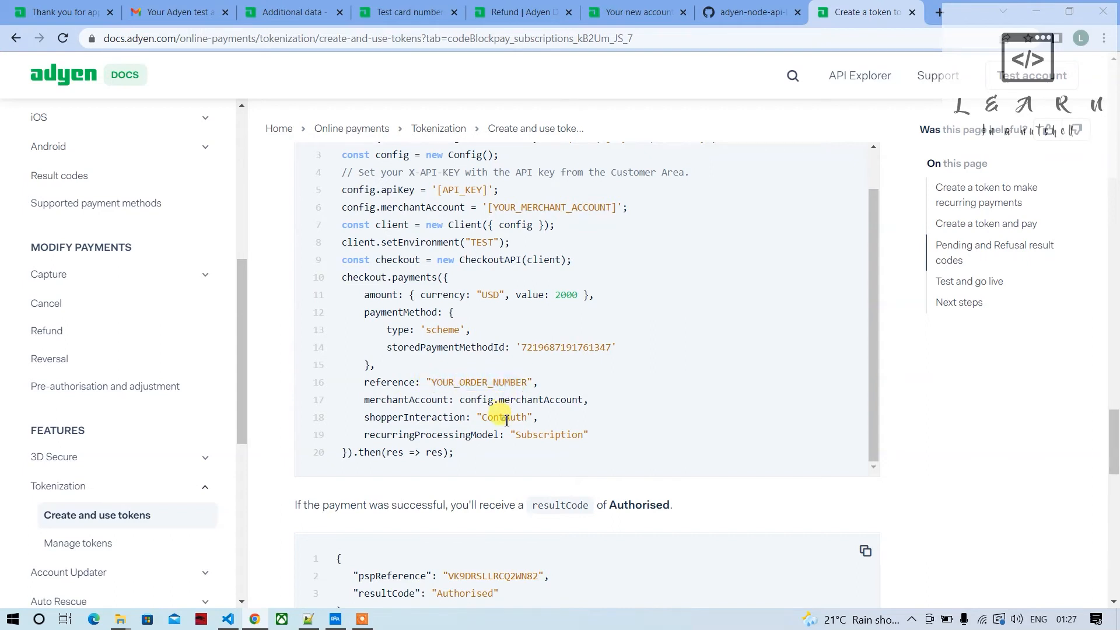
{"action": "double_click", "coordinate": [504, 417]}
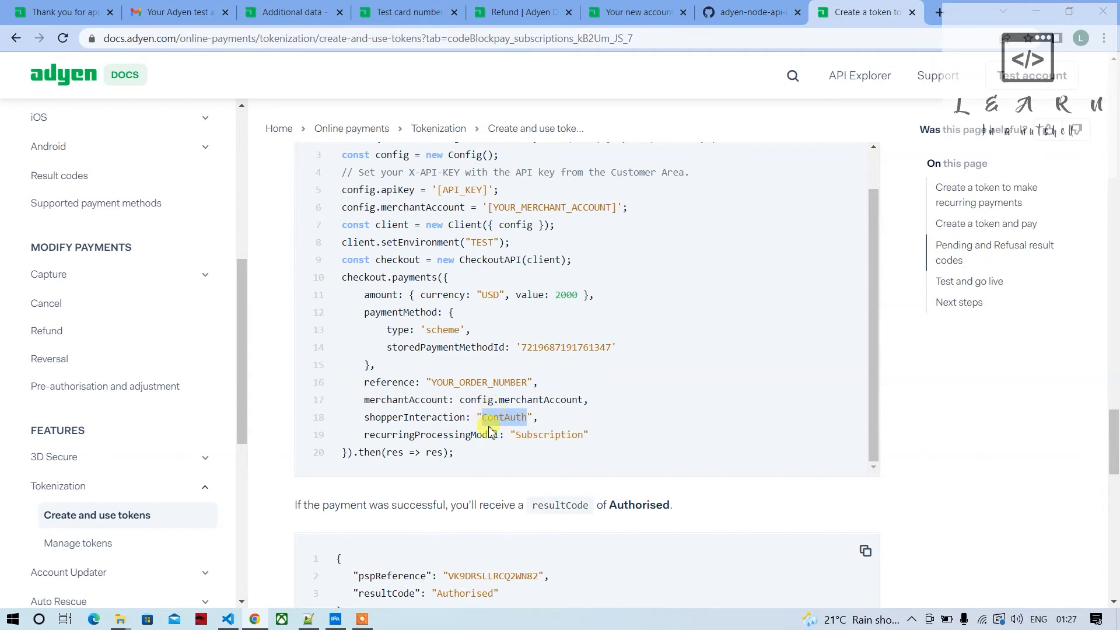
{"action": "scroll", "scroll_direction": "down", "scroll_amount": 3}
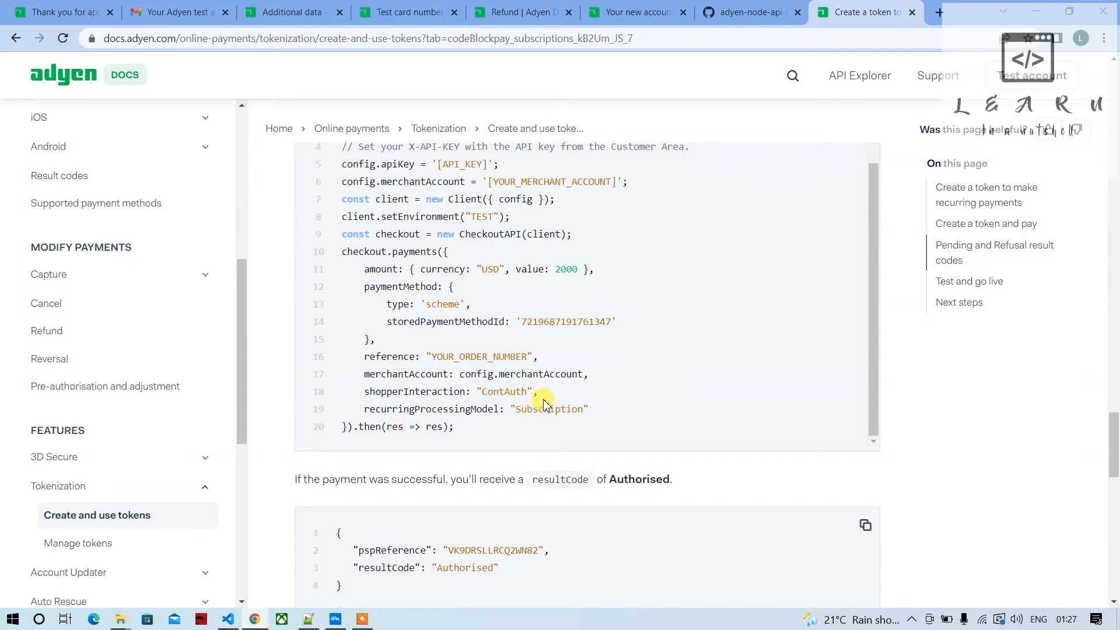
{"action": "double_click", "coordinate": [548, 409]}
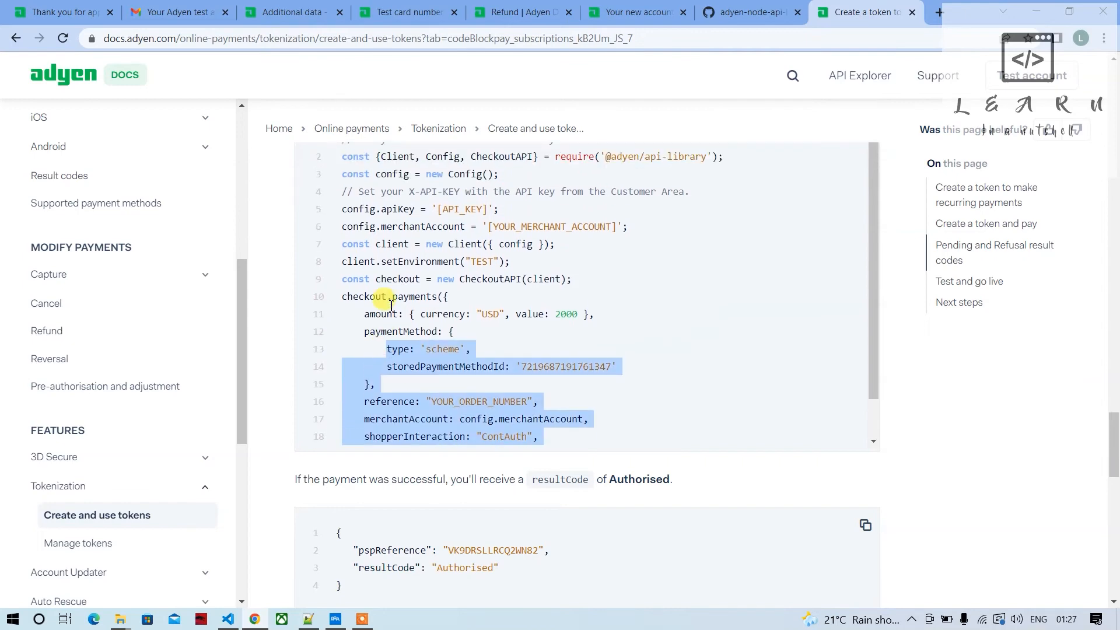
{"action": "mouse_move", "coordinate": [543, 347]}
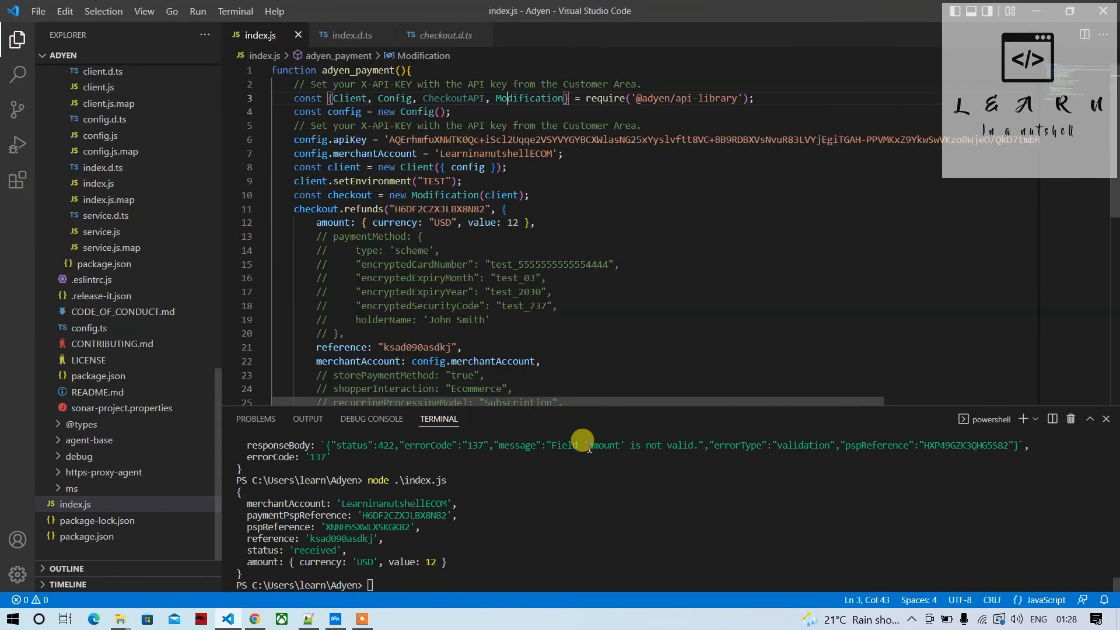
{"action": "mouse_move", "coordinate": [474, 248]}
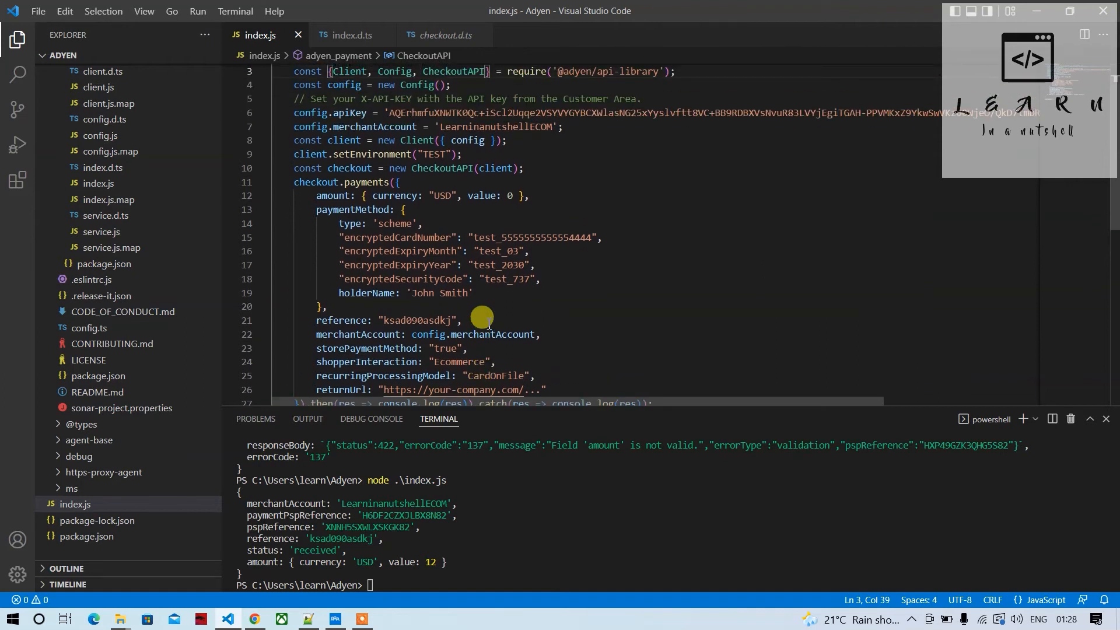
Replace CardOnFile with Subscription in index.js and run node .\index.js.
{"action": "scroll", "scroll_direction": "down", "scroll_amount": 3}
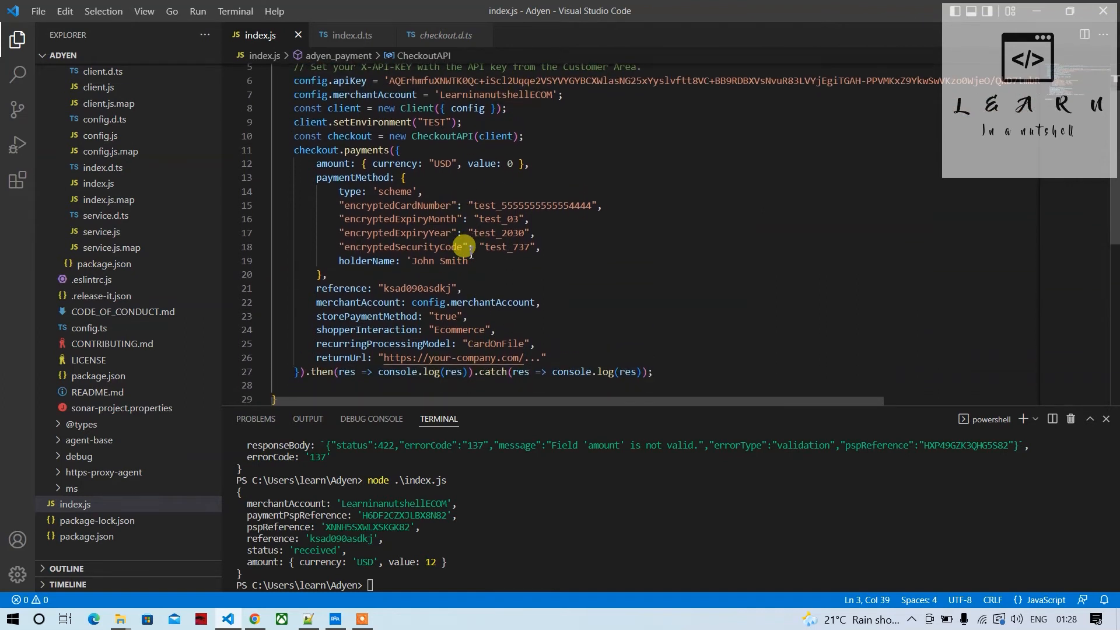
{"action": "double_click", "coordinate": [496, 297]}
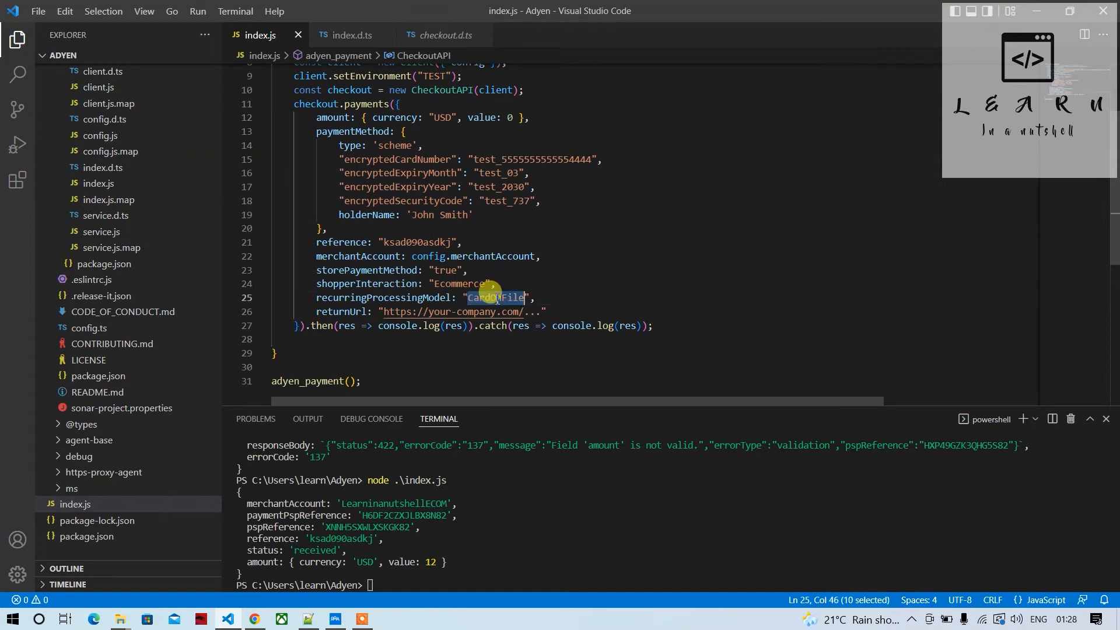
{"action": "type", "text": "Subscriptio"}
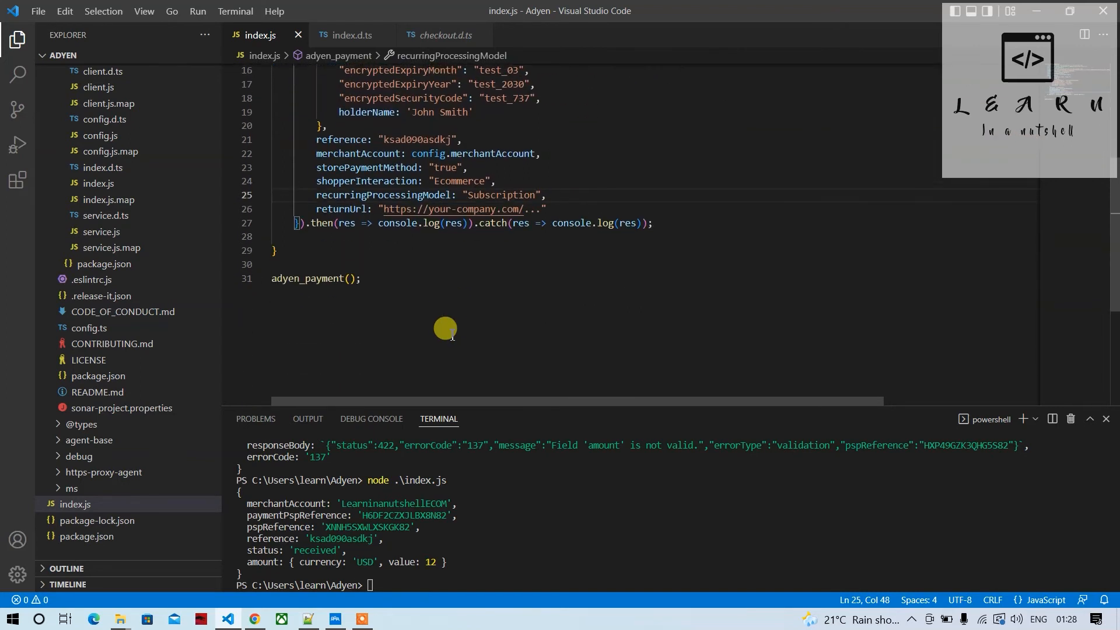
{"action": "type", "text": "node .\\index.js"}
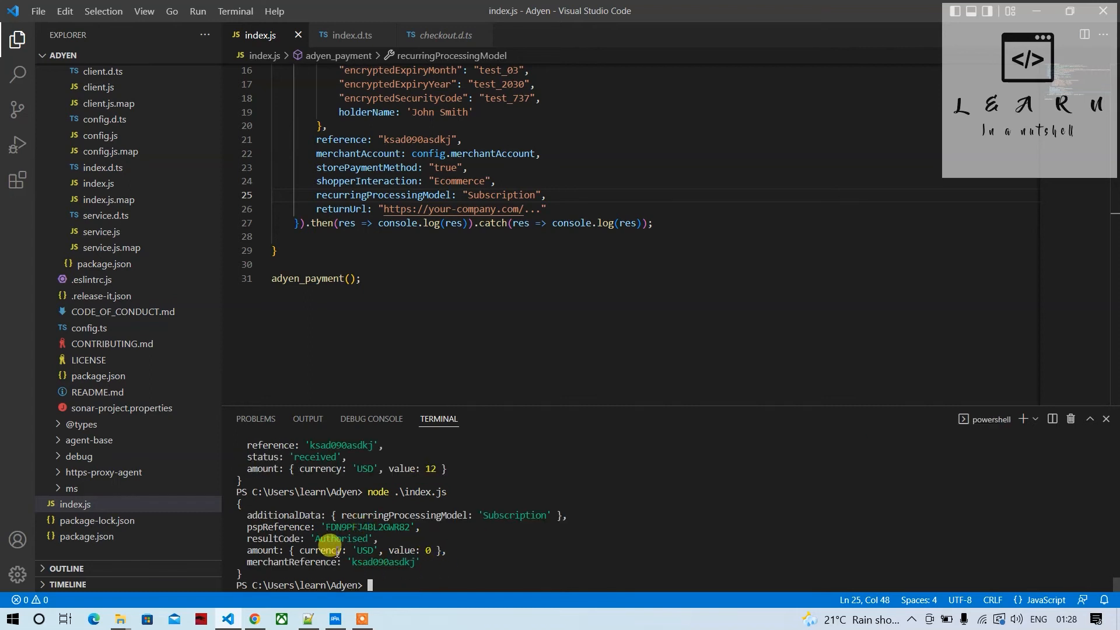
{"action": "double_click", "coordinate": [407, 515]}
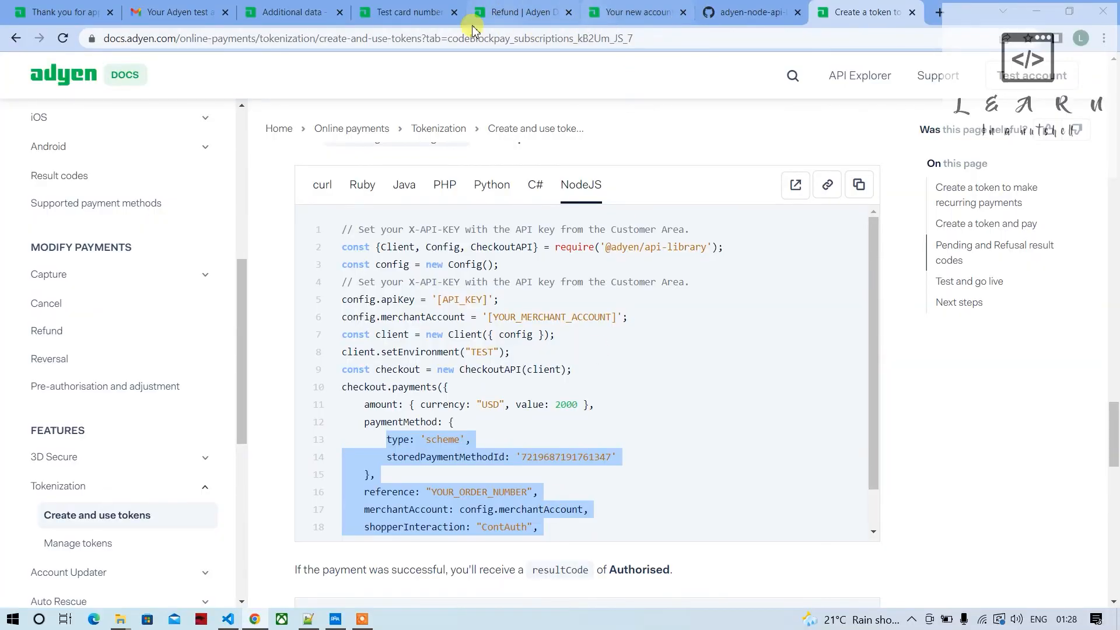
Change shopperInteraction from Ecommerce to ContAuth, save, and return to the token docs.
{"action": "left_click", "coordinate": [294, 12]}
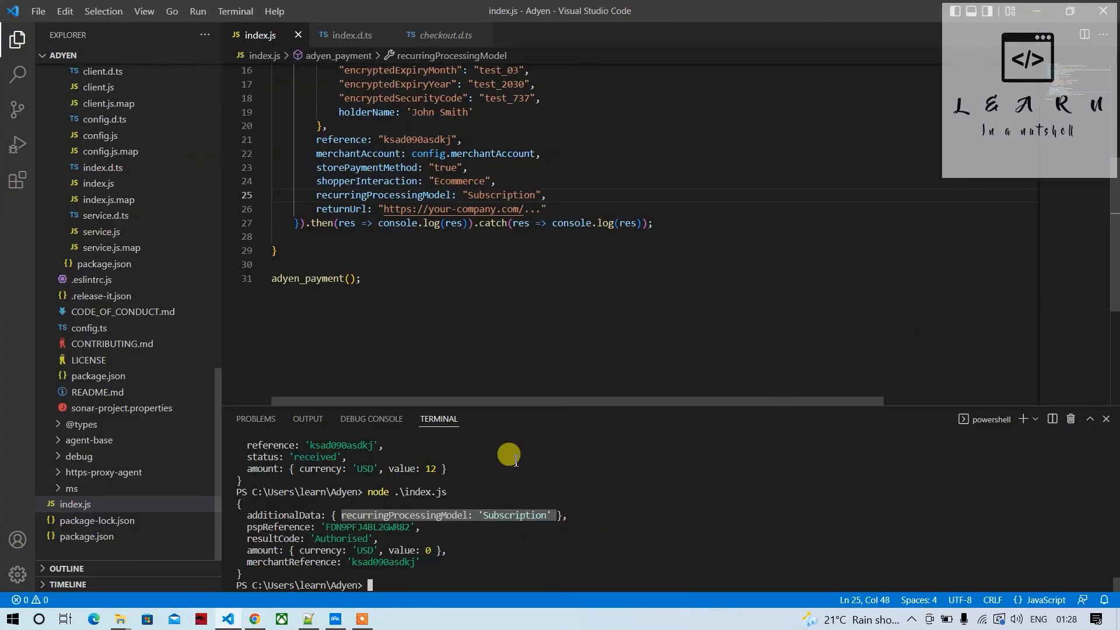
{"action": "mouse_move", "coordinate": [537, 471]}
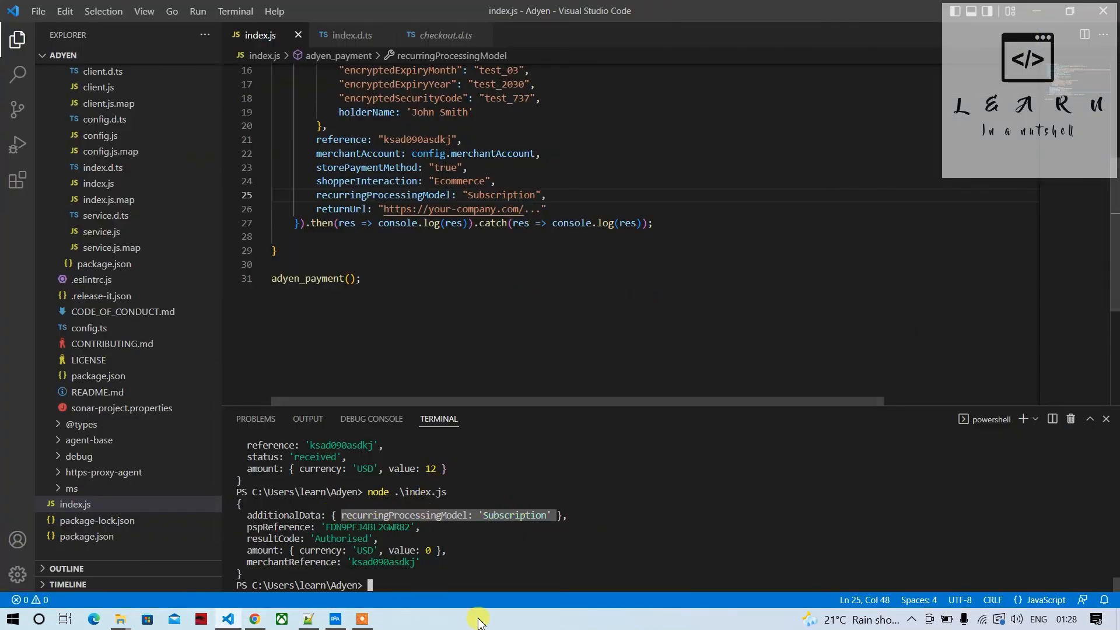
{"action": "mouse_move", "coordinate": [489, 558]}
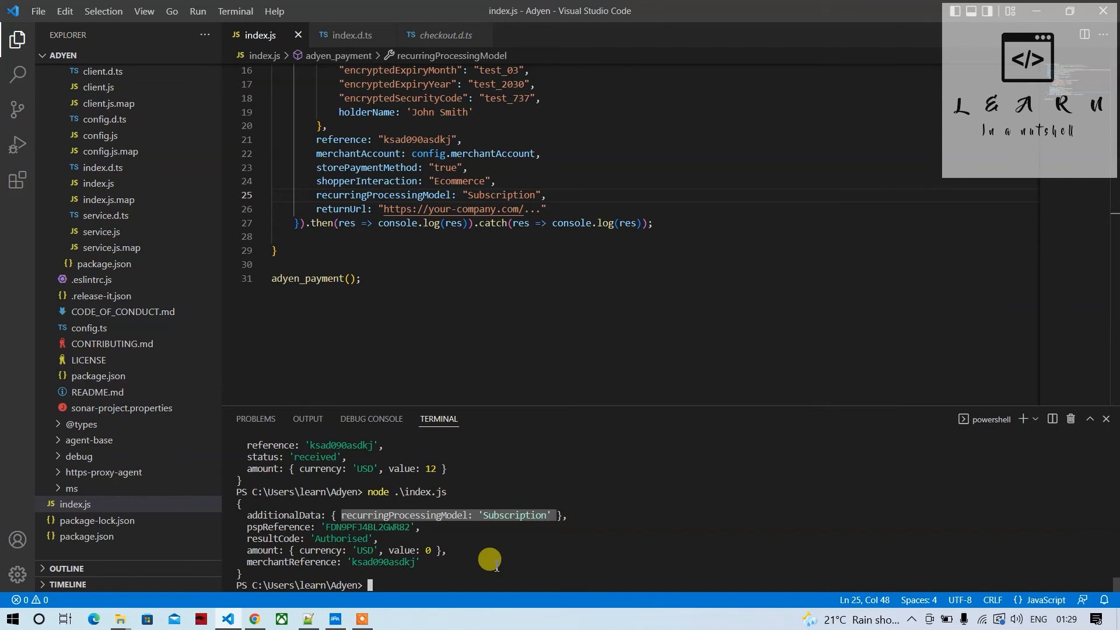
{"action": "mouse_move", "coordinate": [523, 515]}
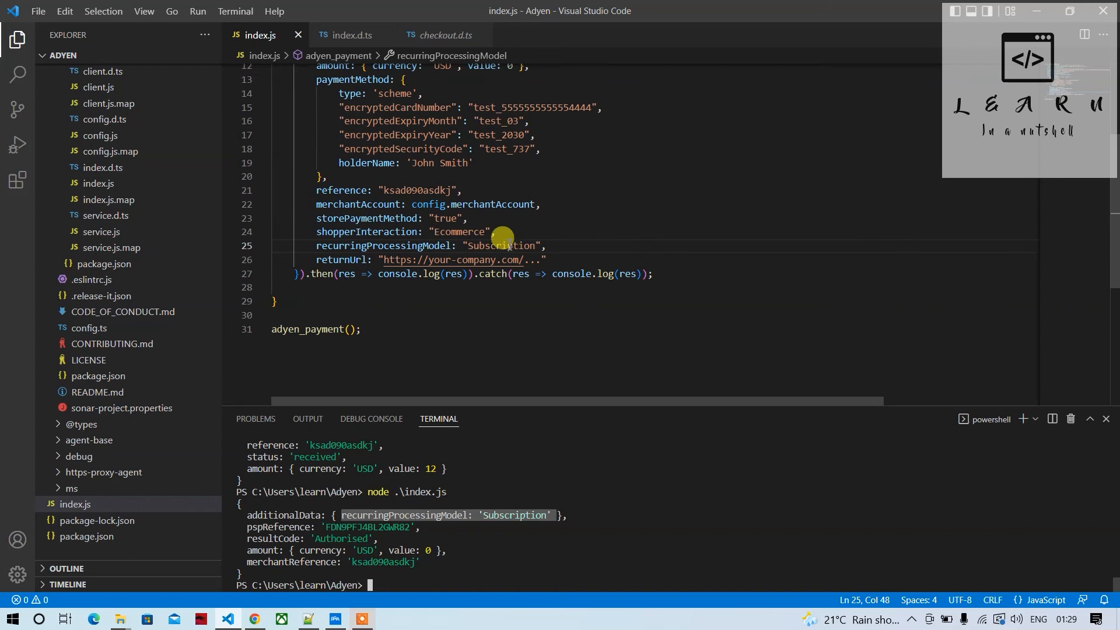
{"action": "double_click", "coordinate": [459, 232]}
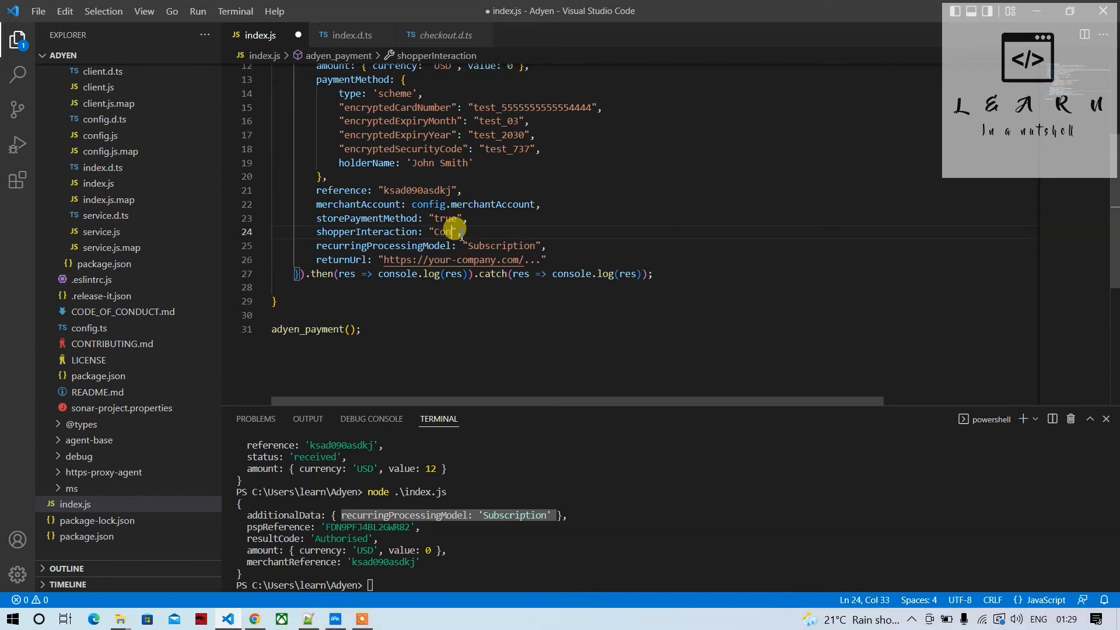
{"action": "type", "text": "ContAuth"}
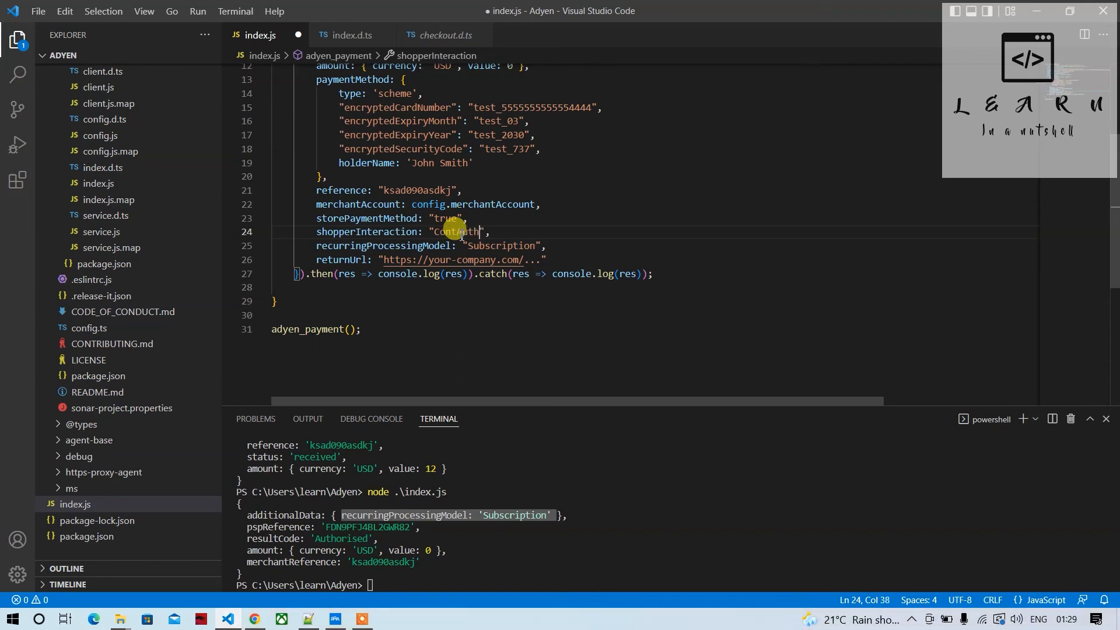
{"action": "key", "text": "Ctrl+s"}
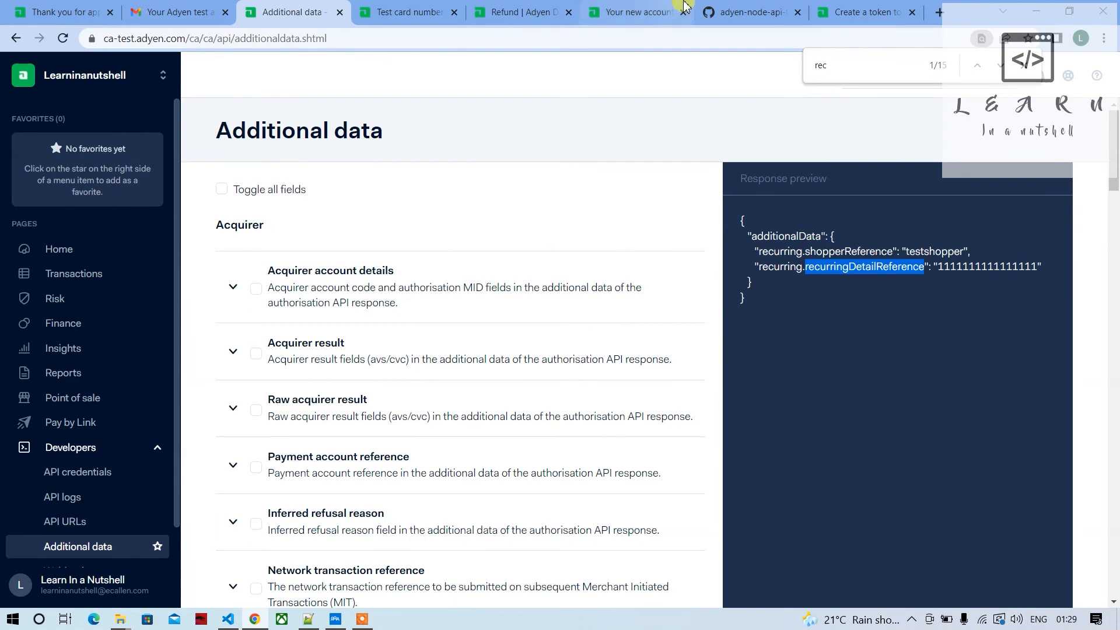
{"action": "left_click", "coordinate": [861, 12]}
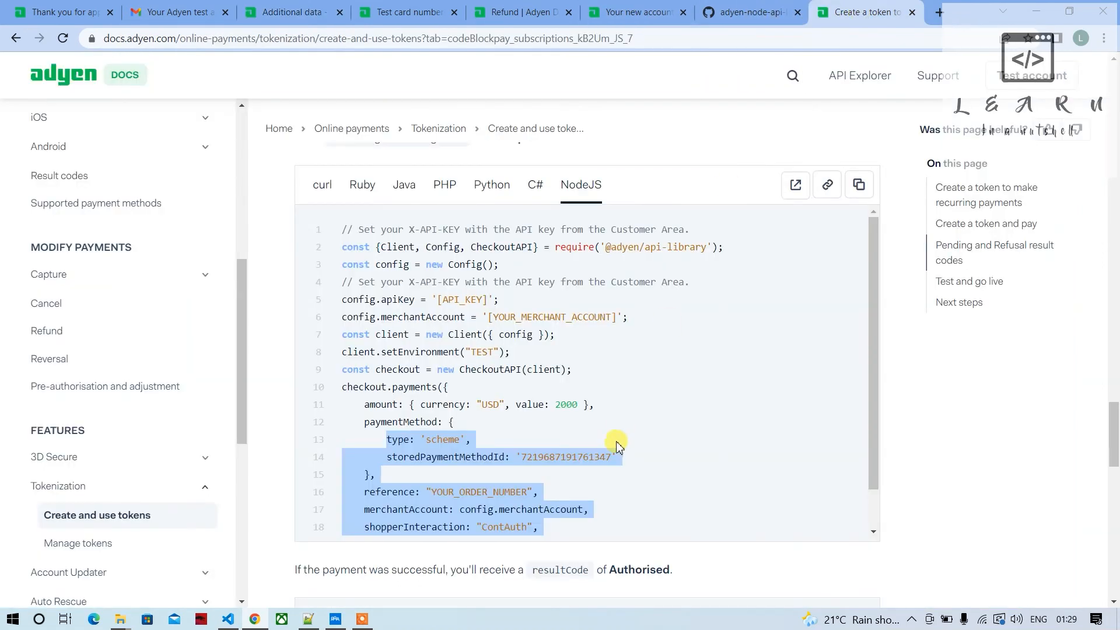
{"action": "scroll", "scroll_direction": "down", "scroll_amount": 3}
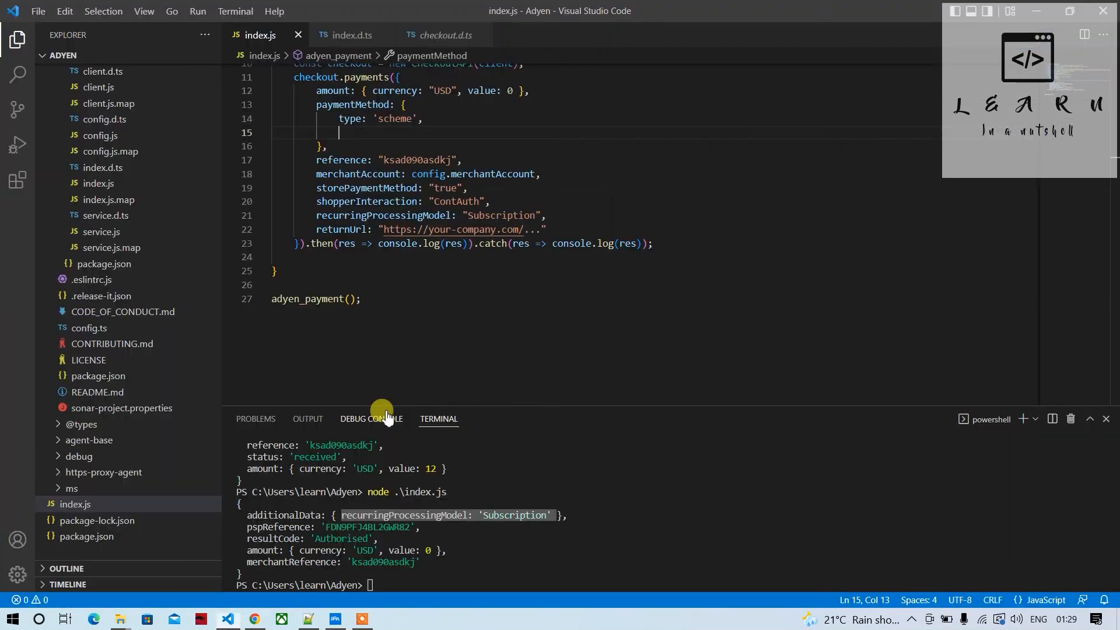
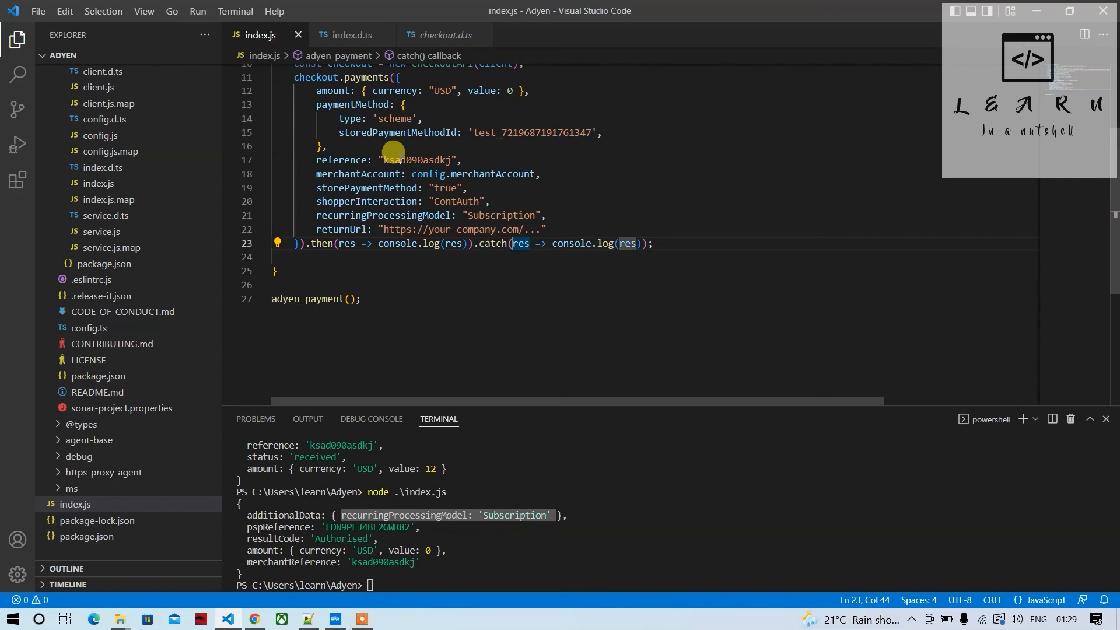
{"action": "mouse_move", "coordinate": [626, 452]}
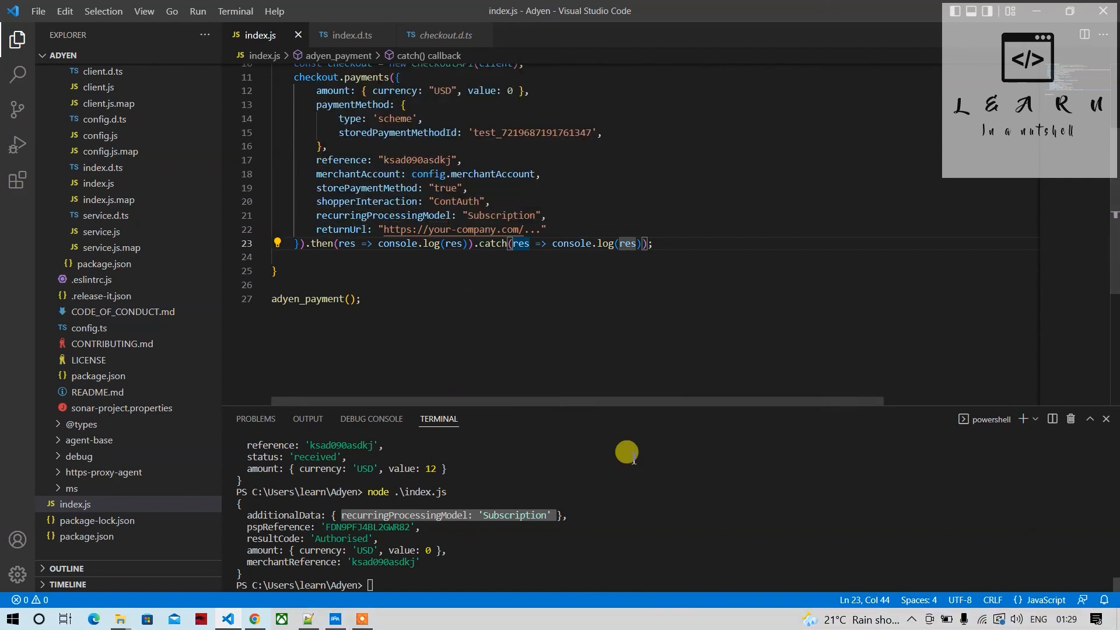
{"action": "type", "text": "node .\\index.js"}
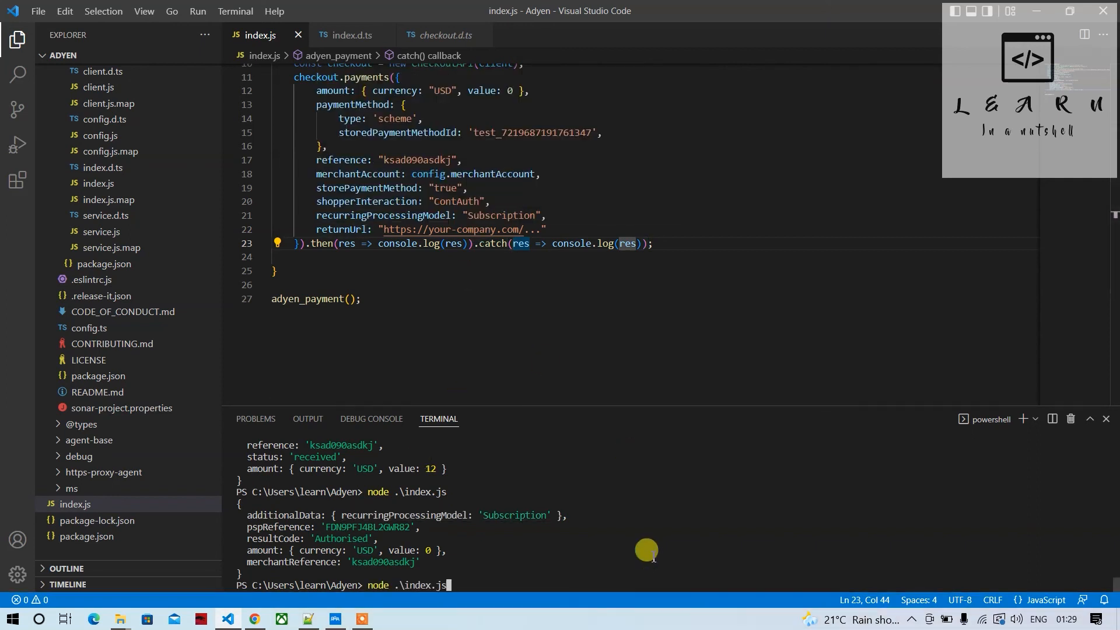
{"action": "key", "text": "Enter"}
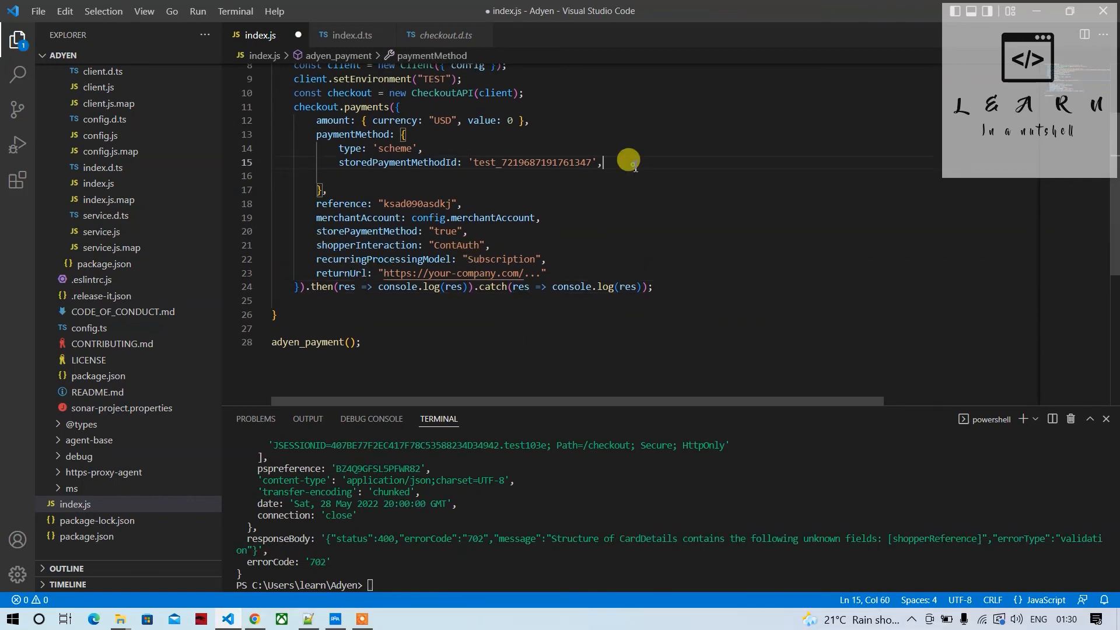
Add shopperReference "hsfkdjfsdf", rerun the script, and select the stored token value.
{"action": "type", "text": "shopperReference: \"hsfkdjfsdf\","}
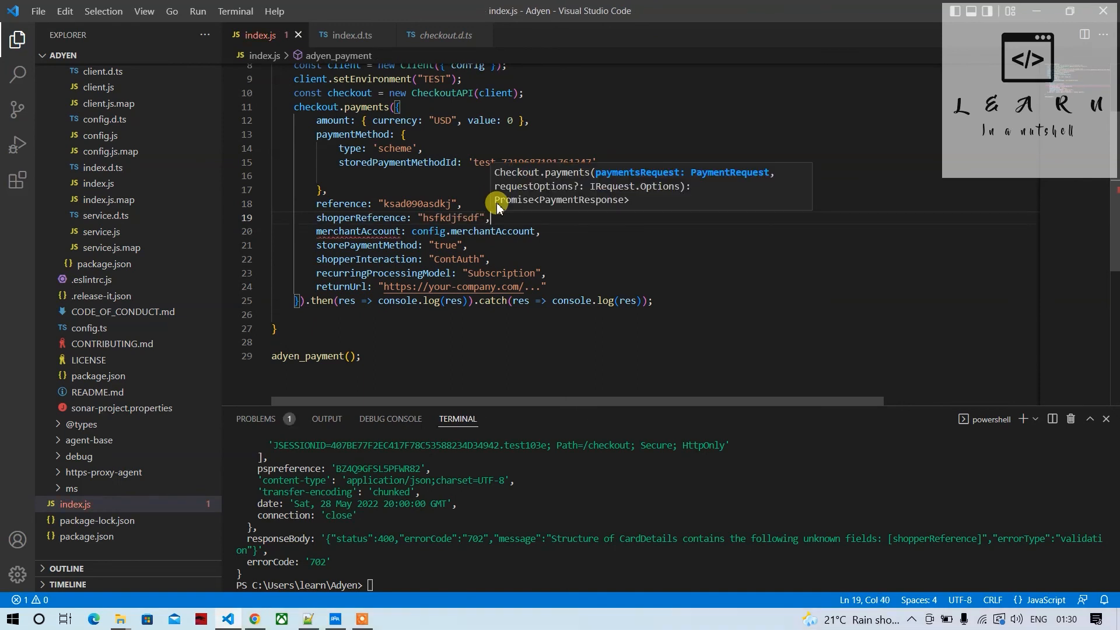
{"action": "key", "text": "Enter"}
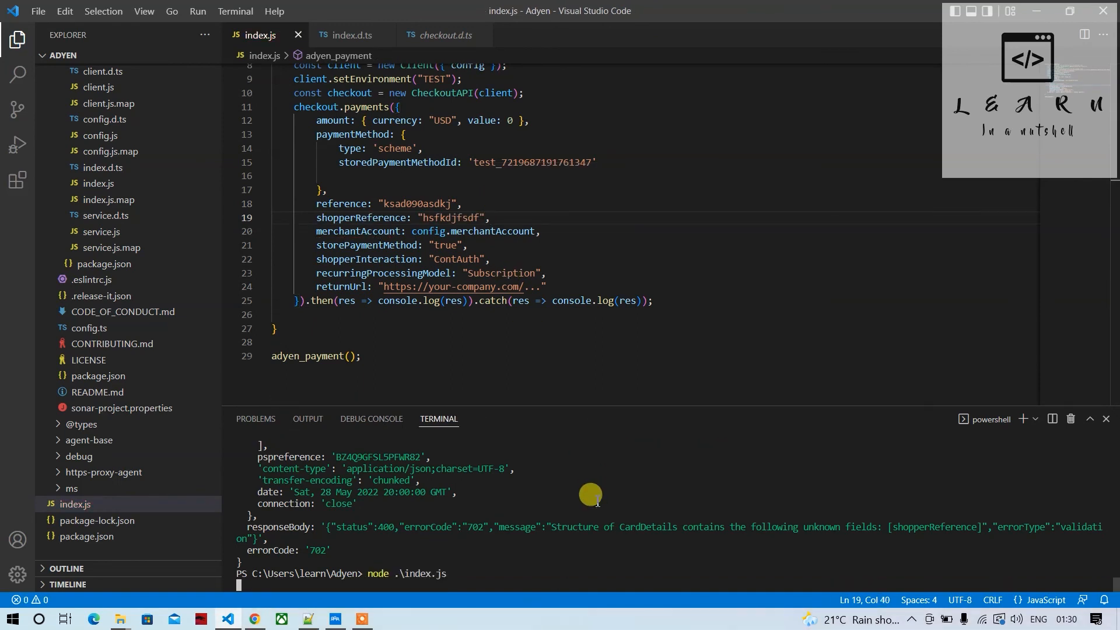
{"action": "key", "text": "Enter"}
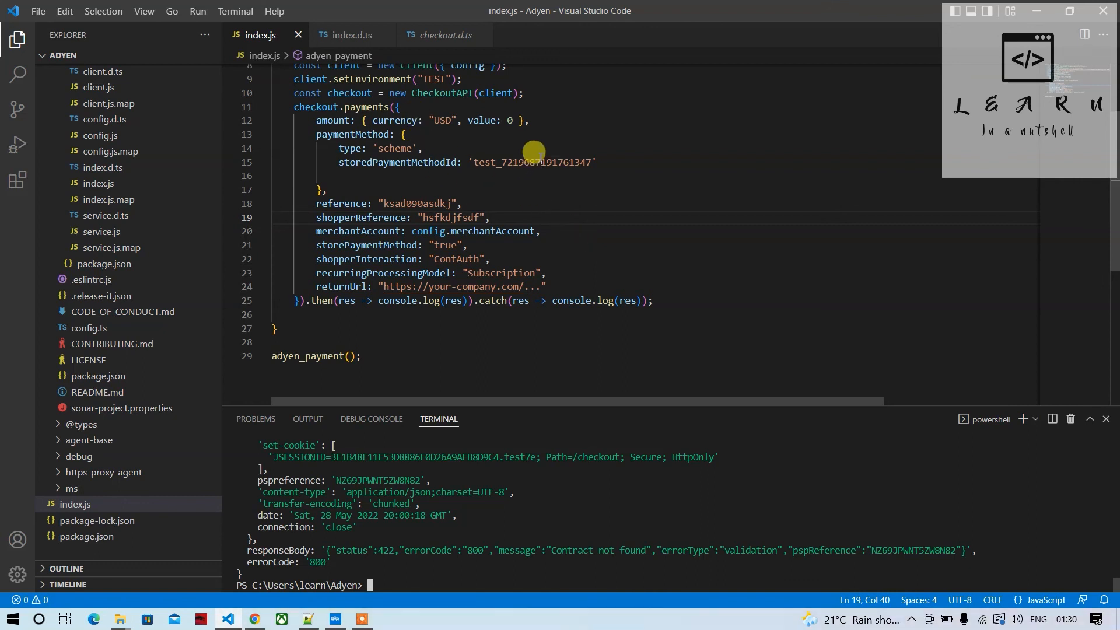
{"action": "double_click", "coordinate": [532, 162]}
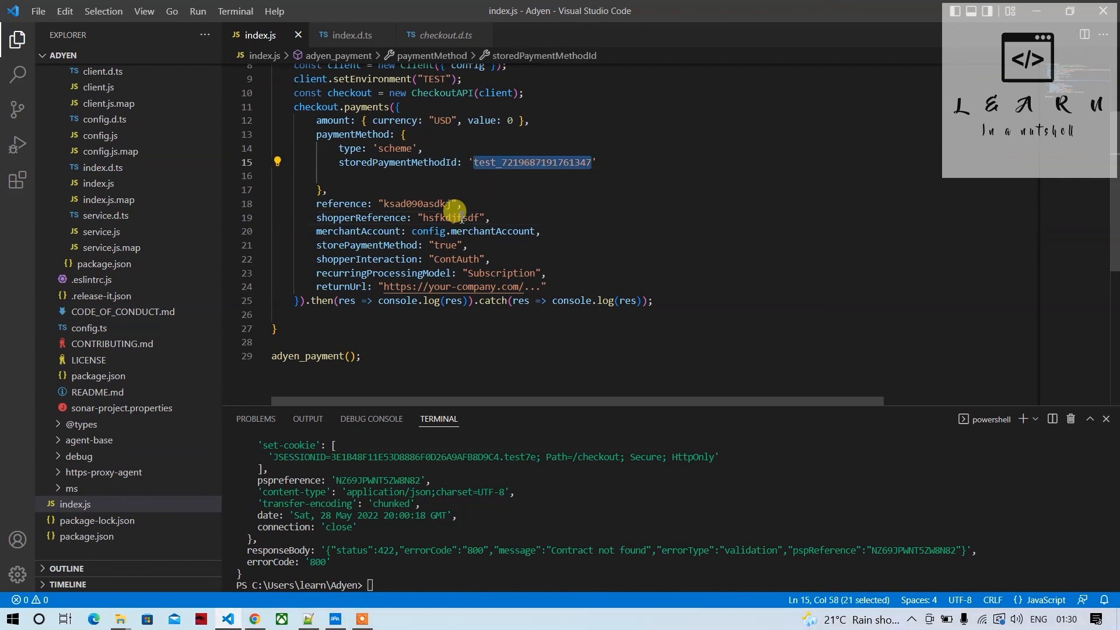